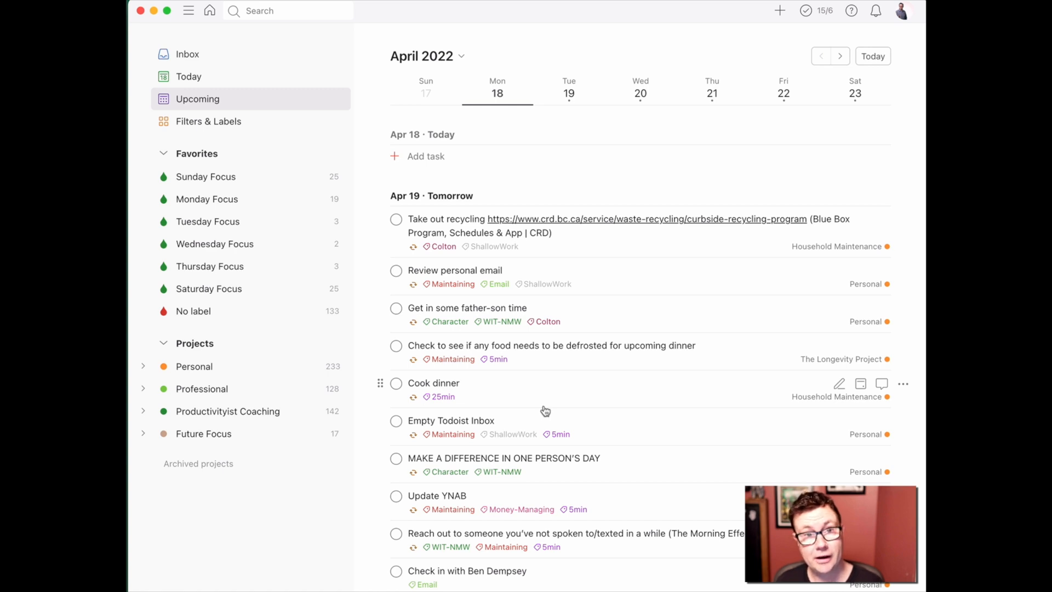
Scroll tomorrow's list to locate the six intention tasks, from father-son time to the StoryBrand BrandScript.
scroll("up", 3)
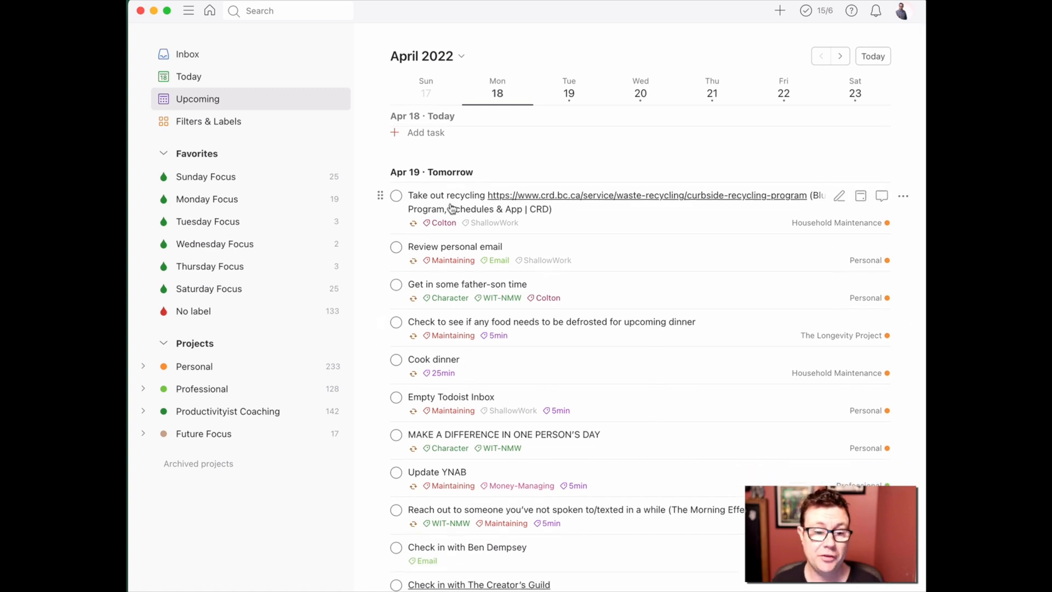
scroll("up", 3)
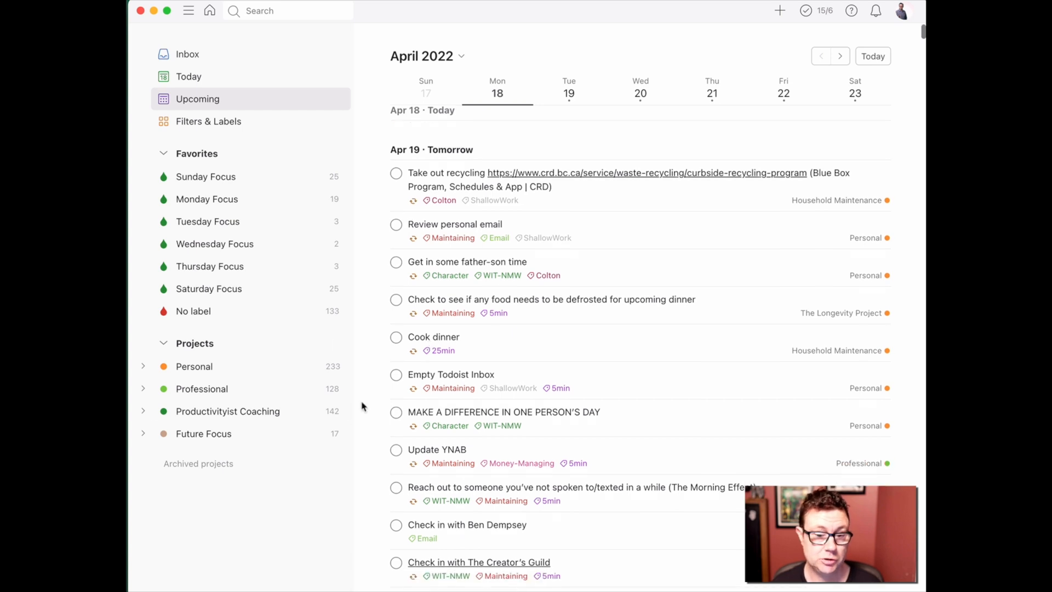
scroll("up", 3)
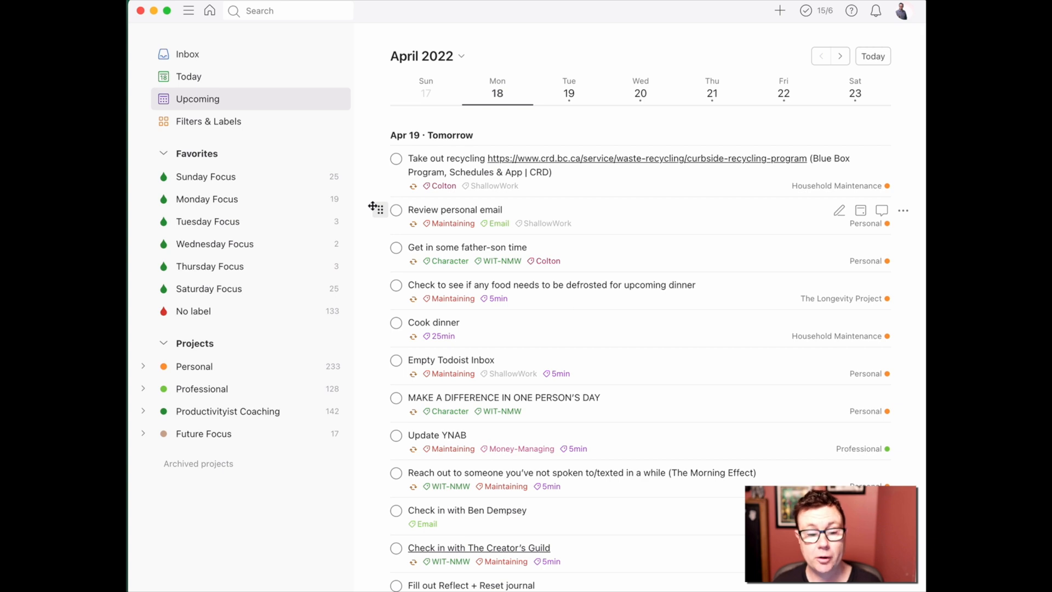
scroll("down", 3)
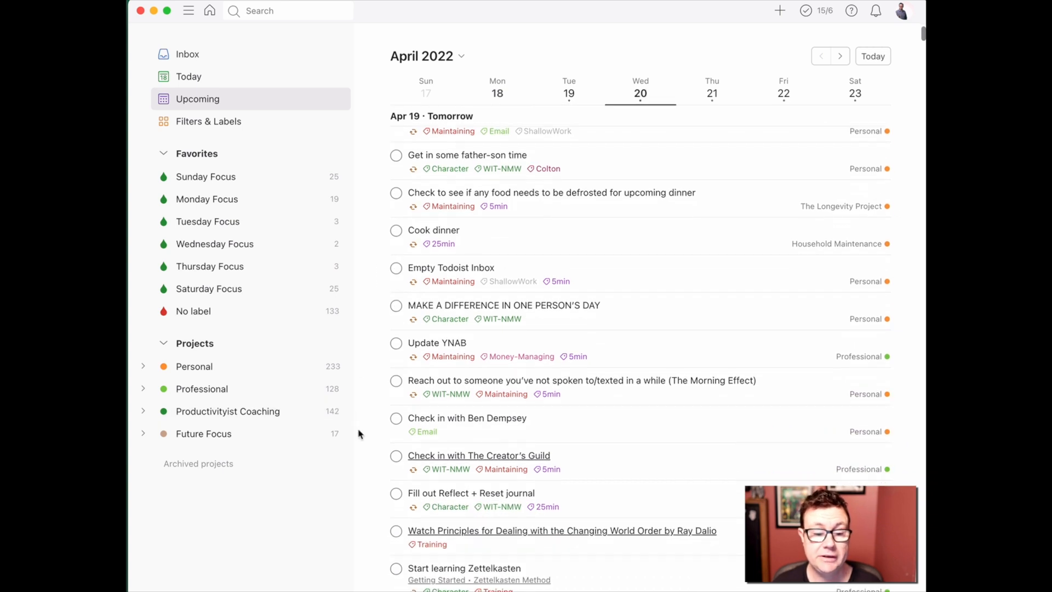
scroll("down", 3)
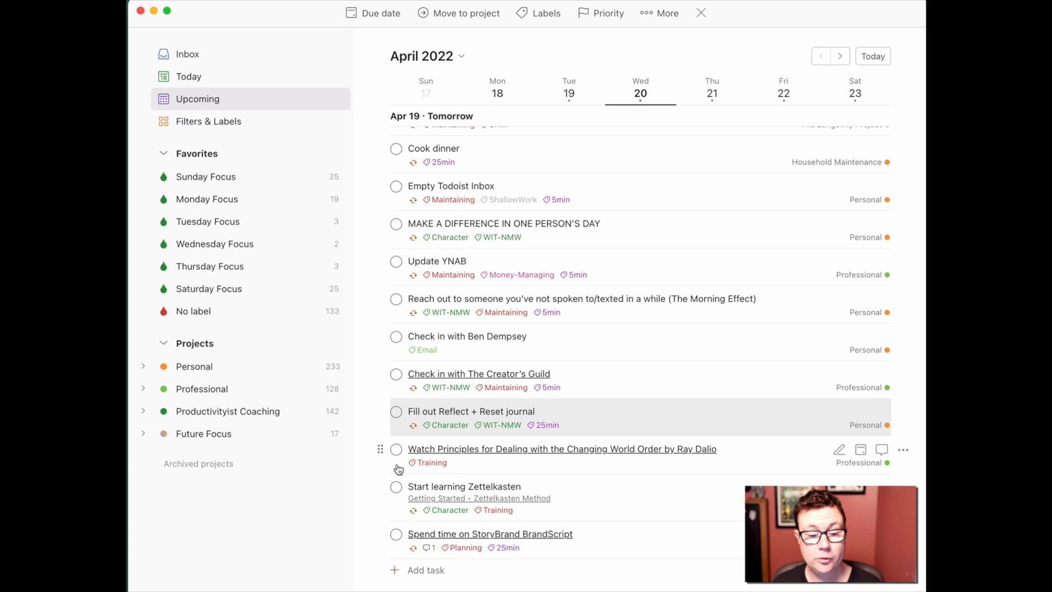
scroll("up", 3)
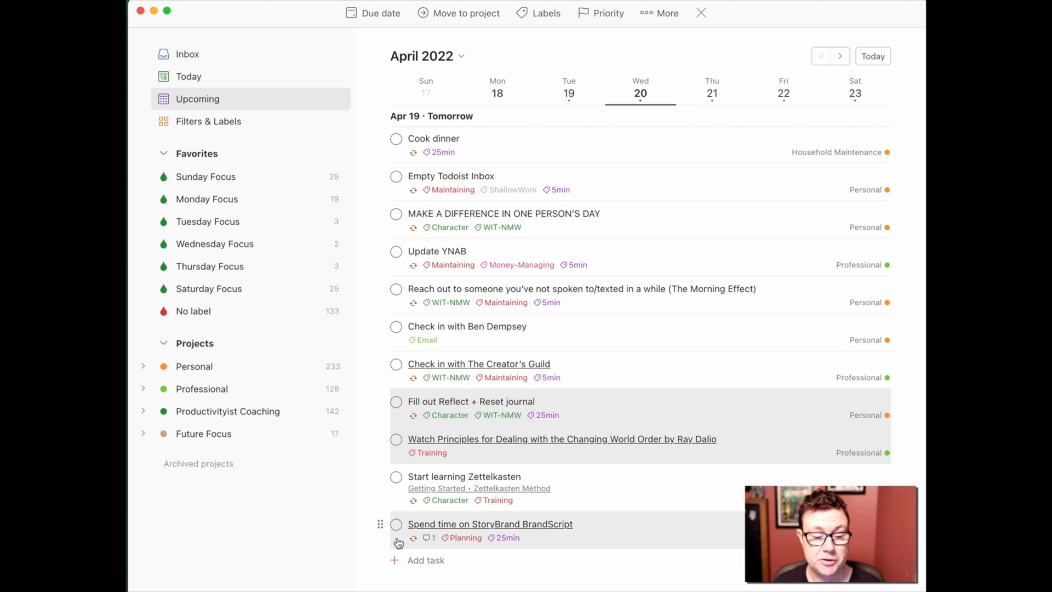
mouse_move(396, 504)
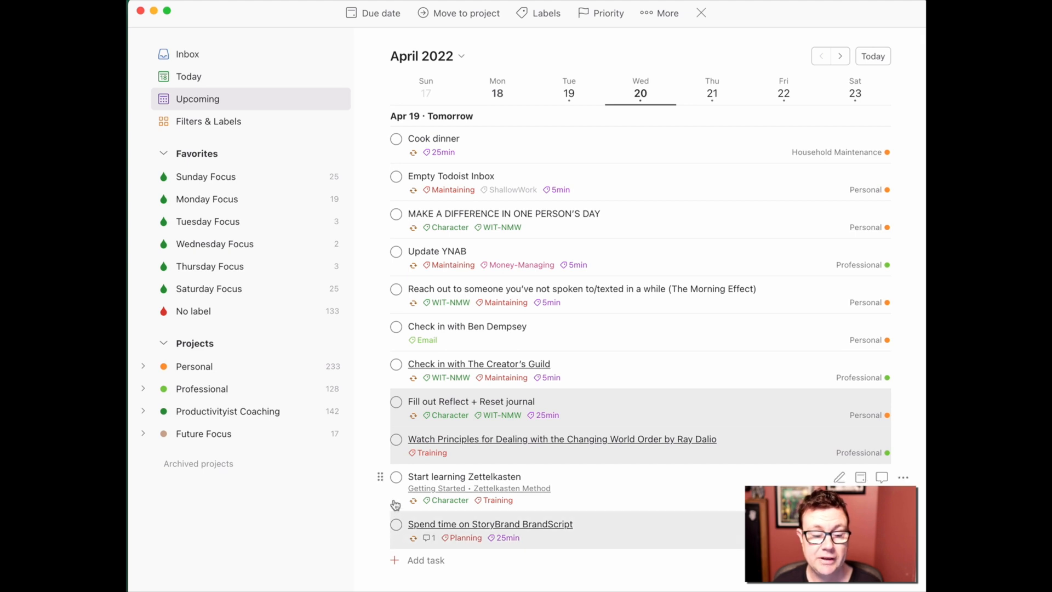
mouse_move(401, 375)
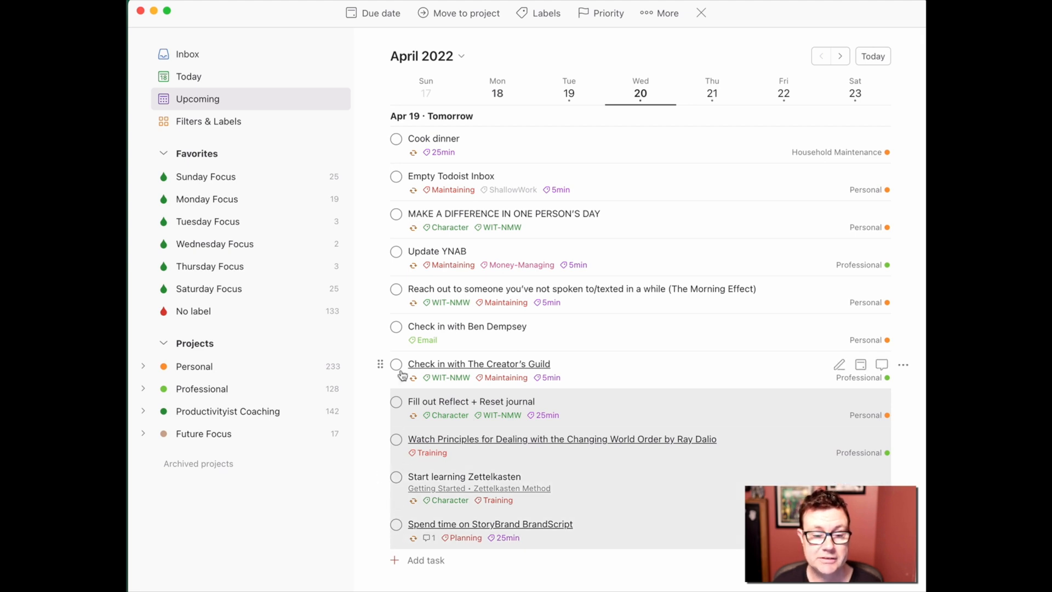
scroll("up", 3)
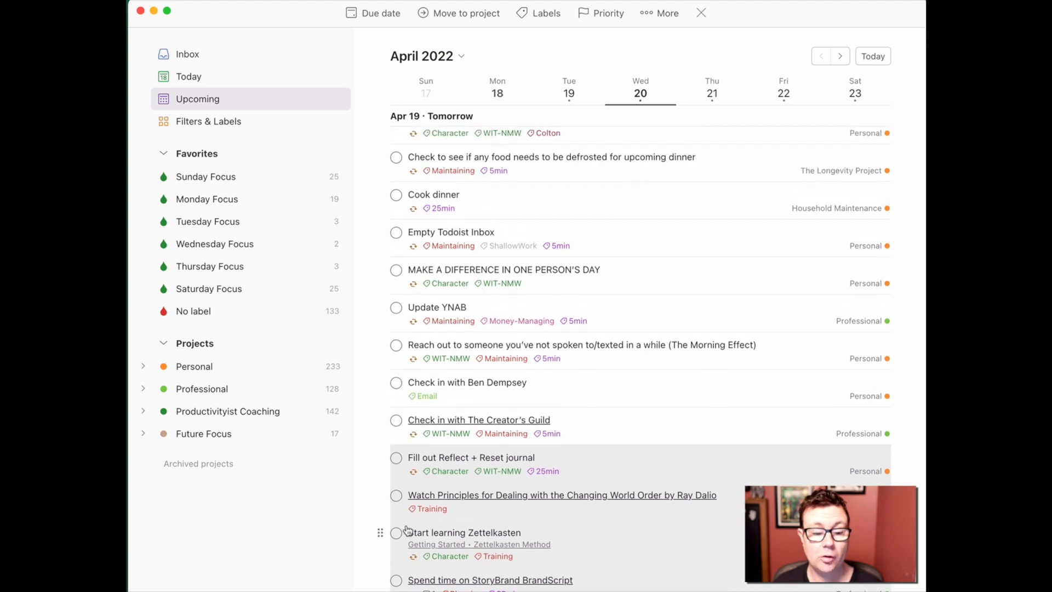
mouse_move(398, 328)
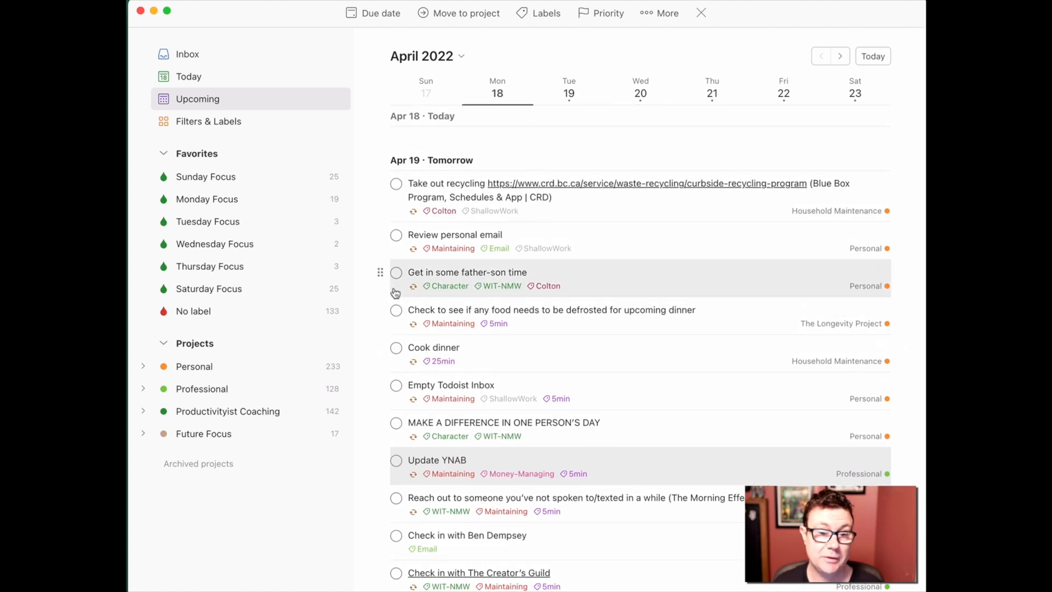
mouse_move(593, 17)
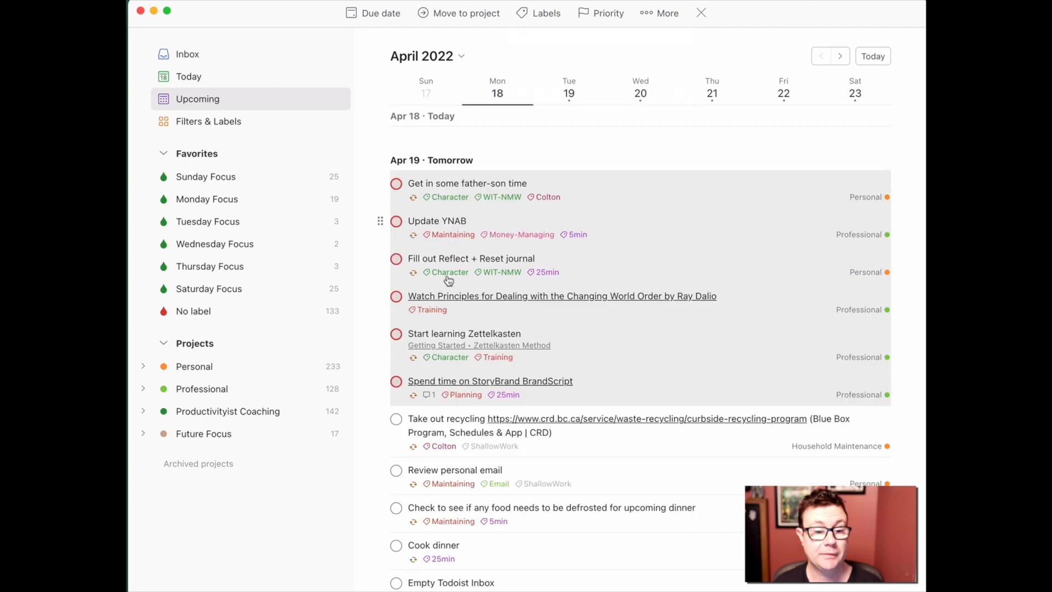
mouse_move(434, 184)
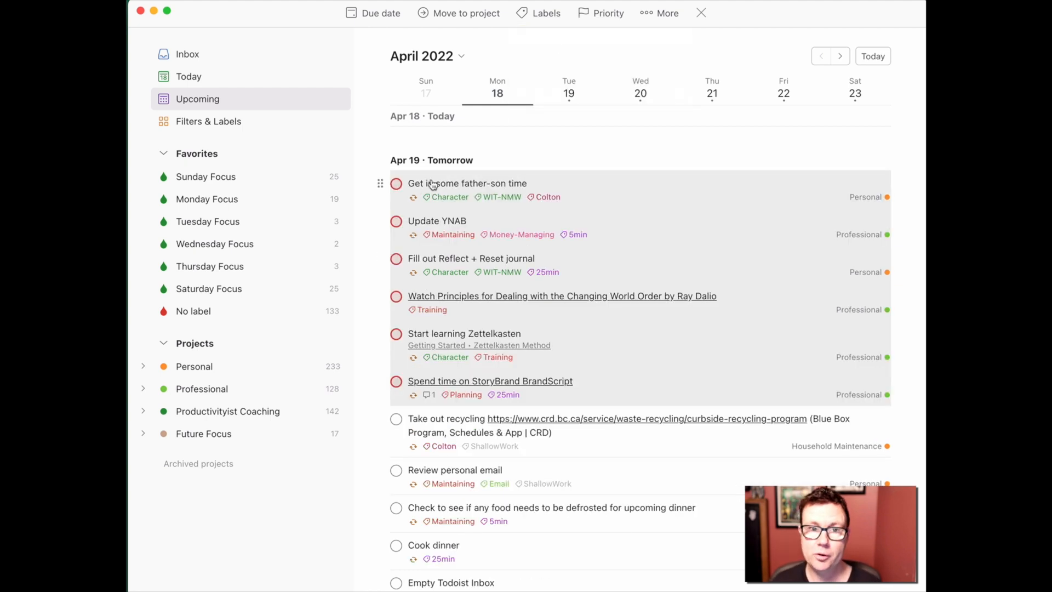
mouse_move(436, 476)
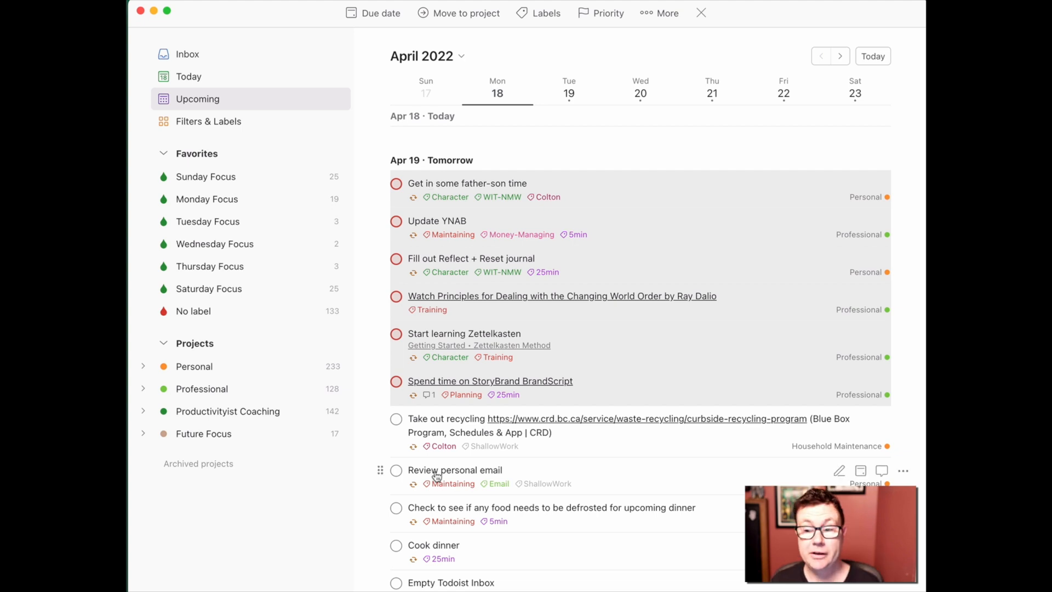
Scroll between the red P1 intention tasks and the recycling and food-defrost tasks for P2.
scroll("down", 3)
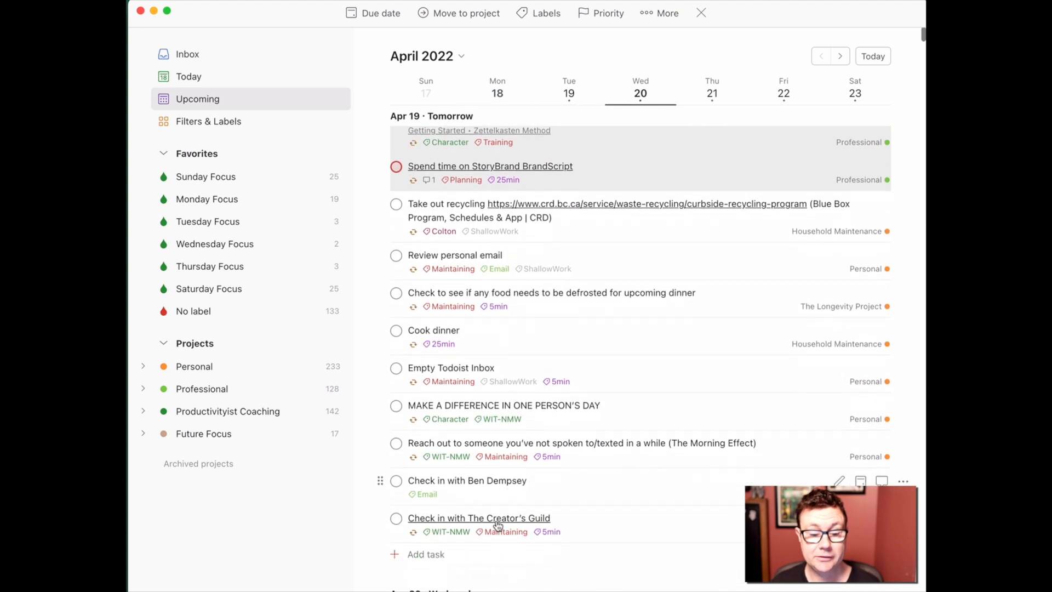
scroll("down", 3)
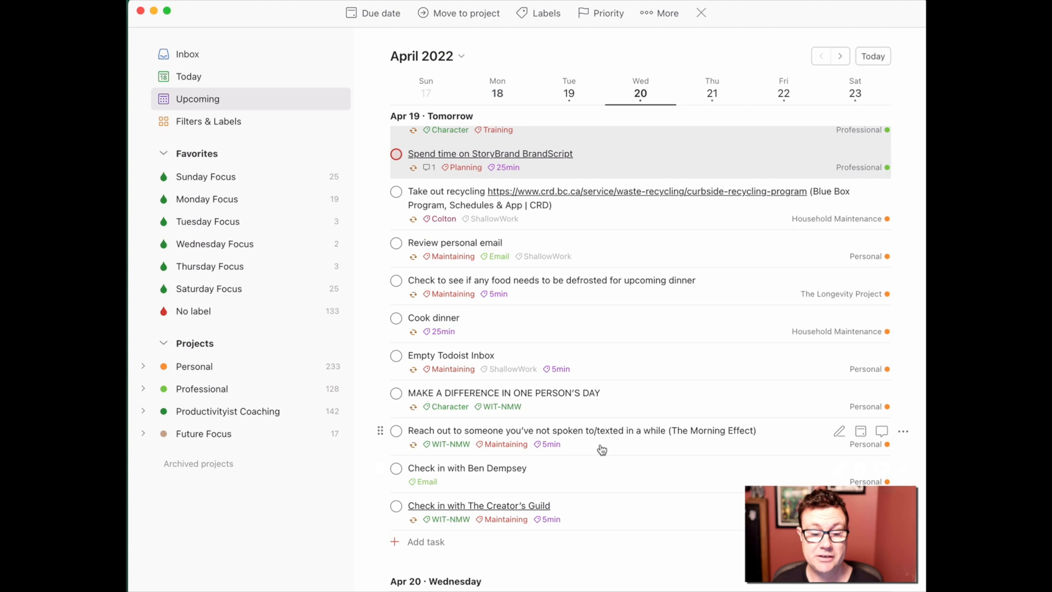
mouse_move(576, 296)
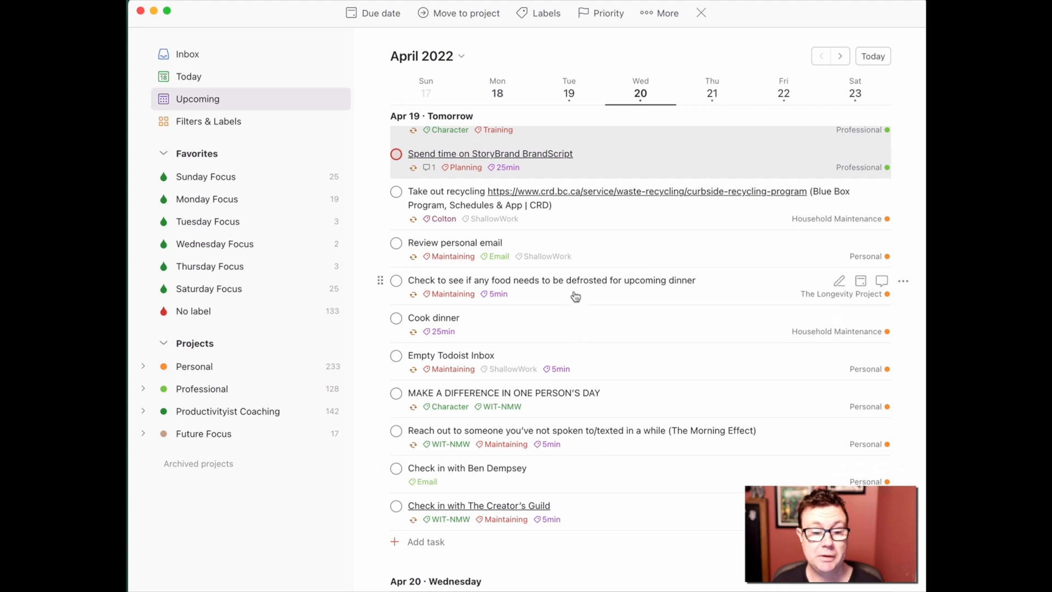
mouse_move(574, 286)
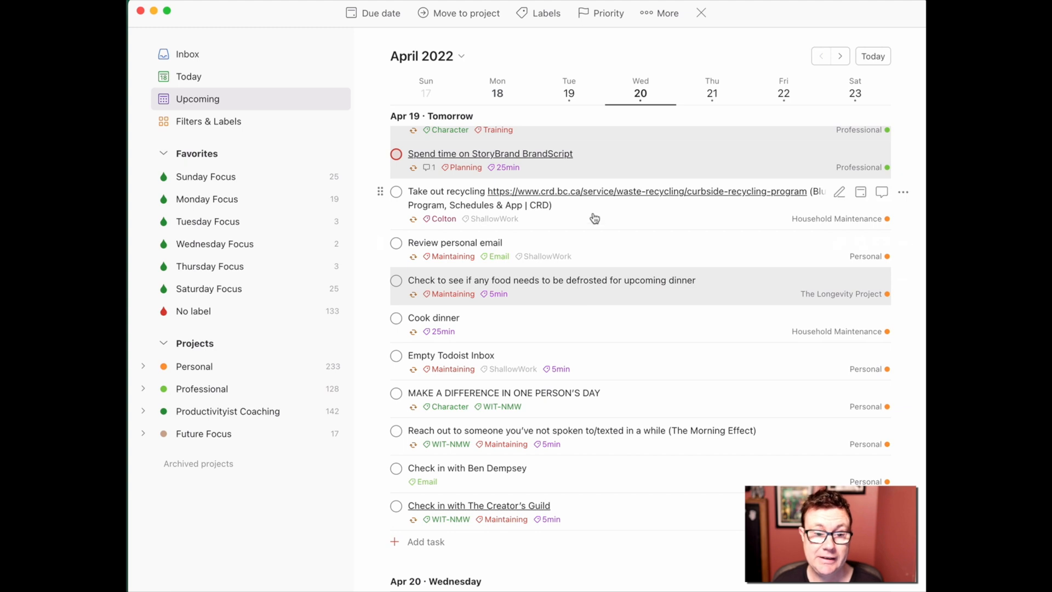
scroll("up", 3)
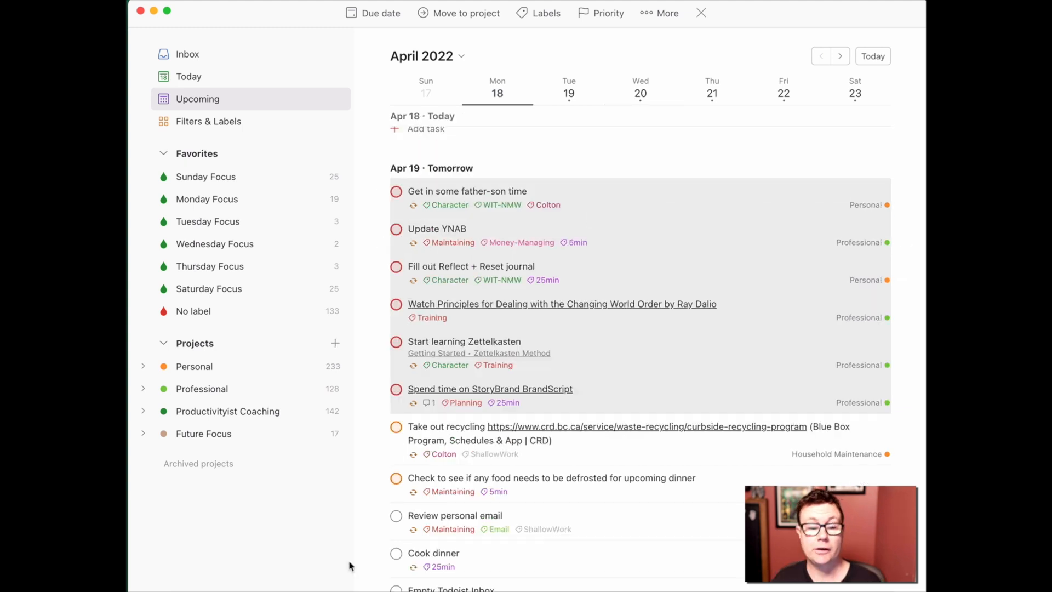
mouse_move(400, 450)
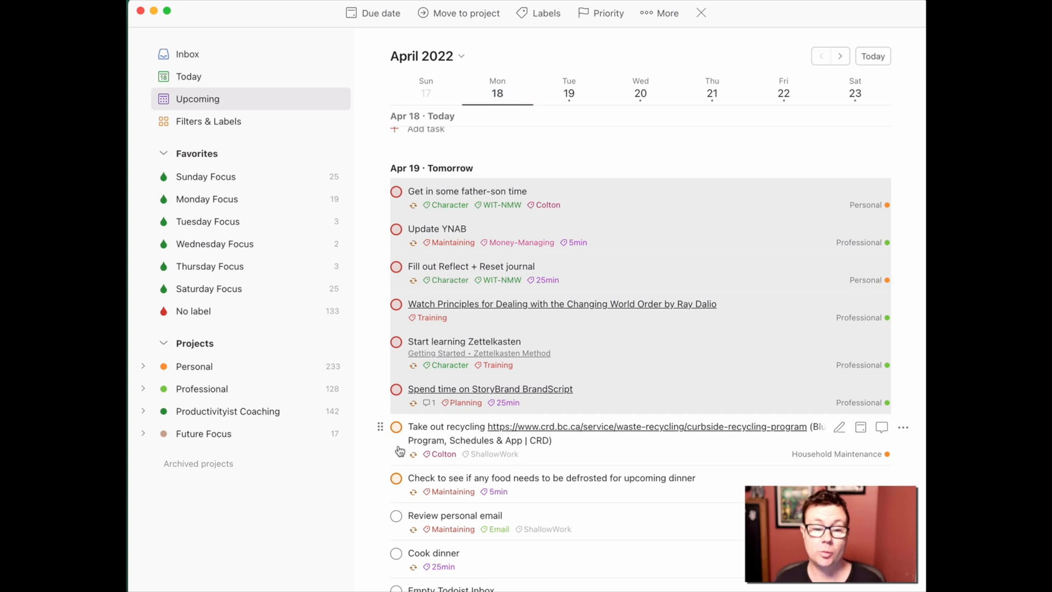
mouse_move(584, 463)
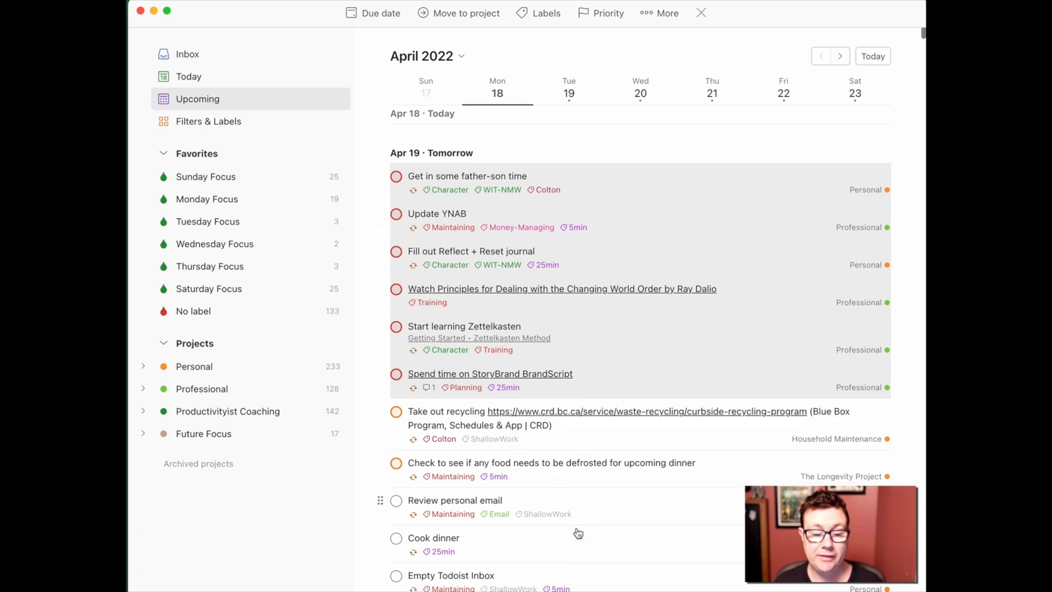
Check the Review personal email task's details, then scroll to the end of tomorrow's list.
scroll("down", 3)
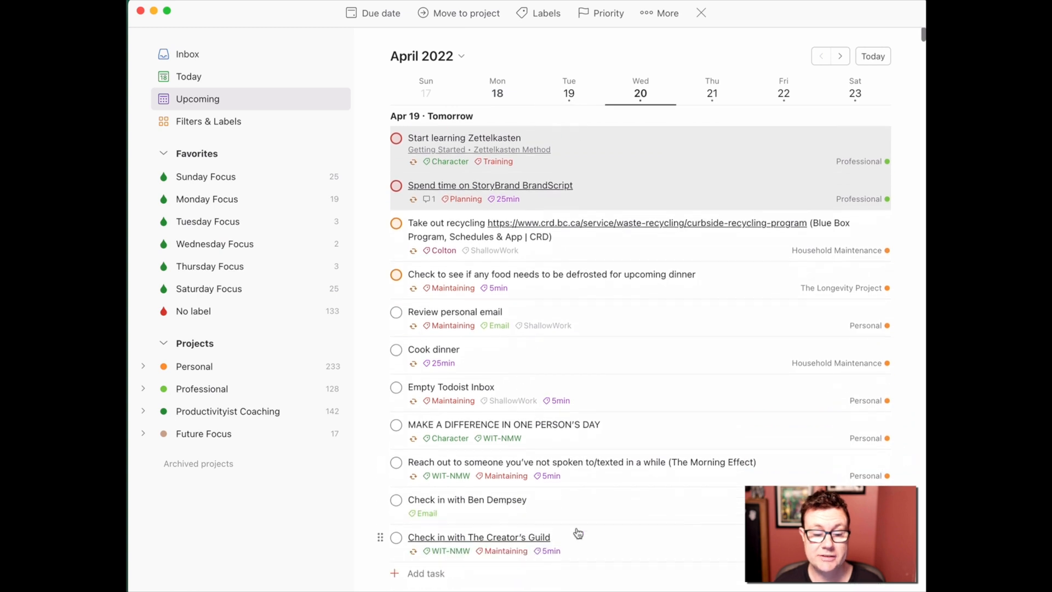
mouse_move(571, 300)
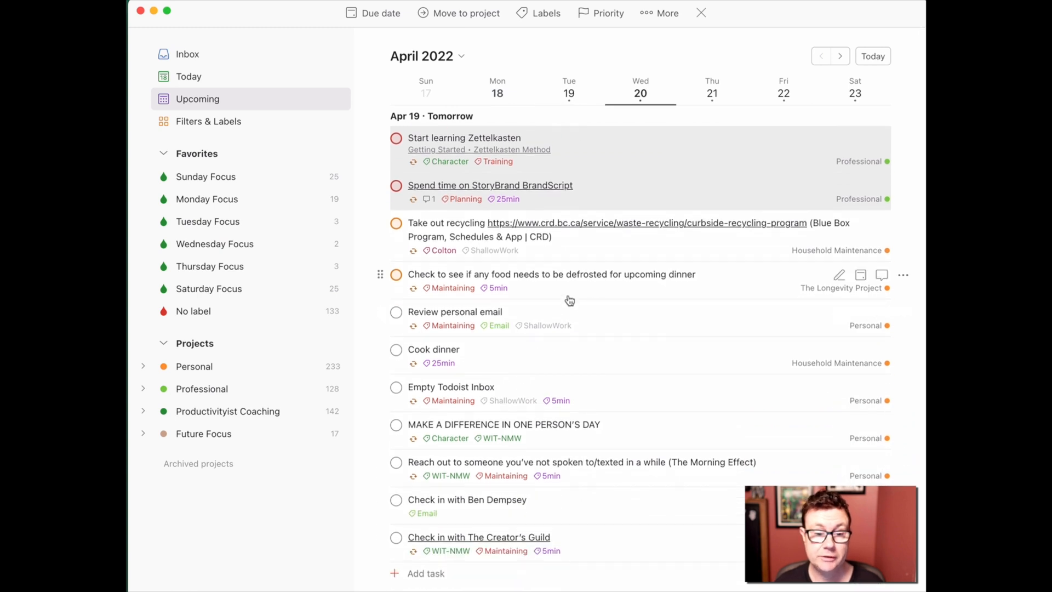
mouse_move(566, 286)
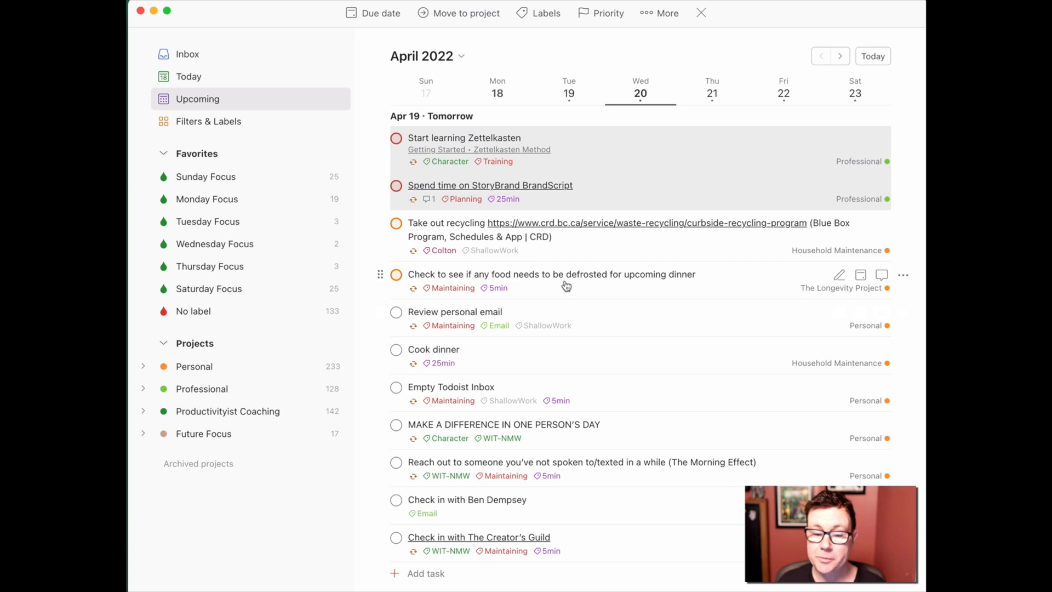
mouse_move(530, 366)
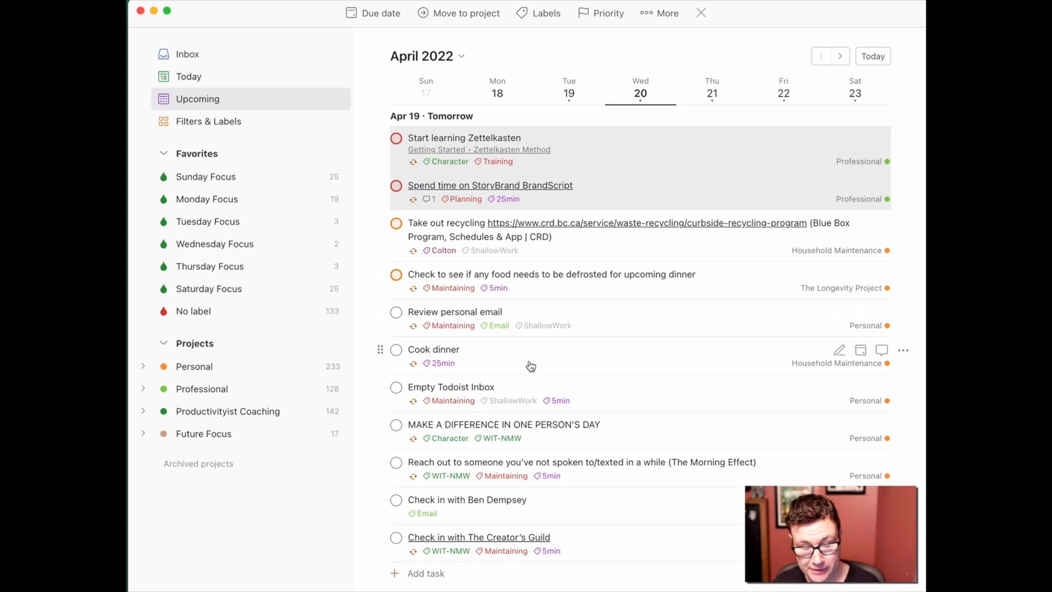
mouse_move(529, 360)
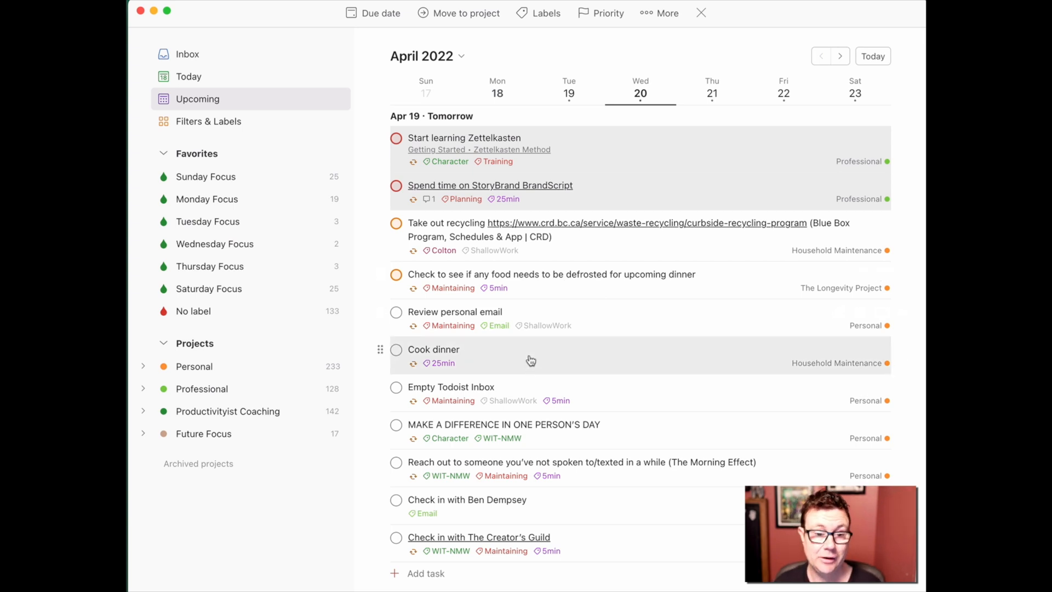
left_click(455, 311)
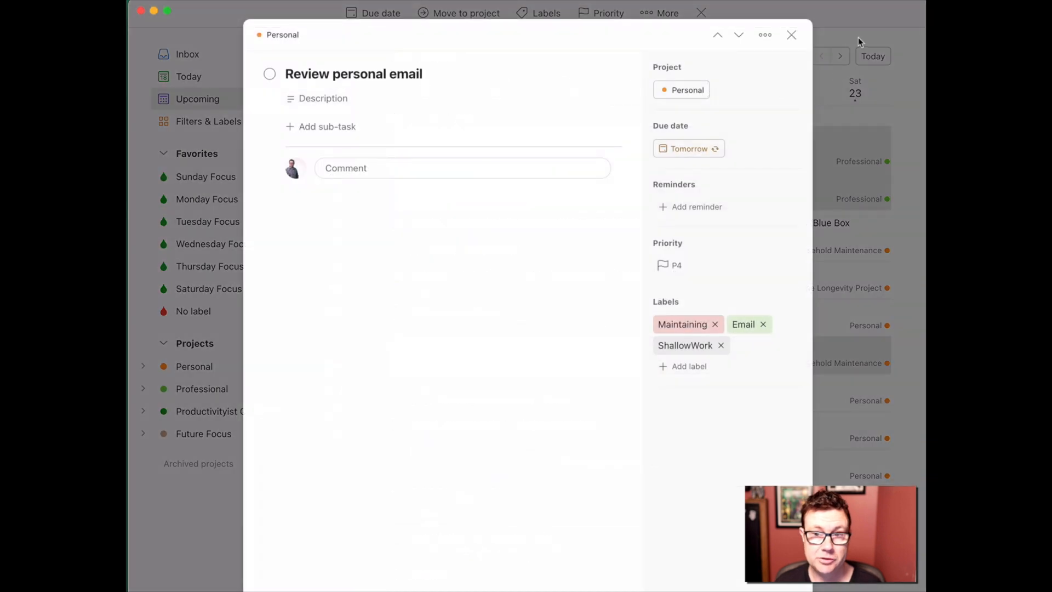
left_click(791, 34)
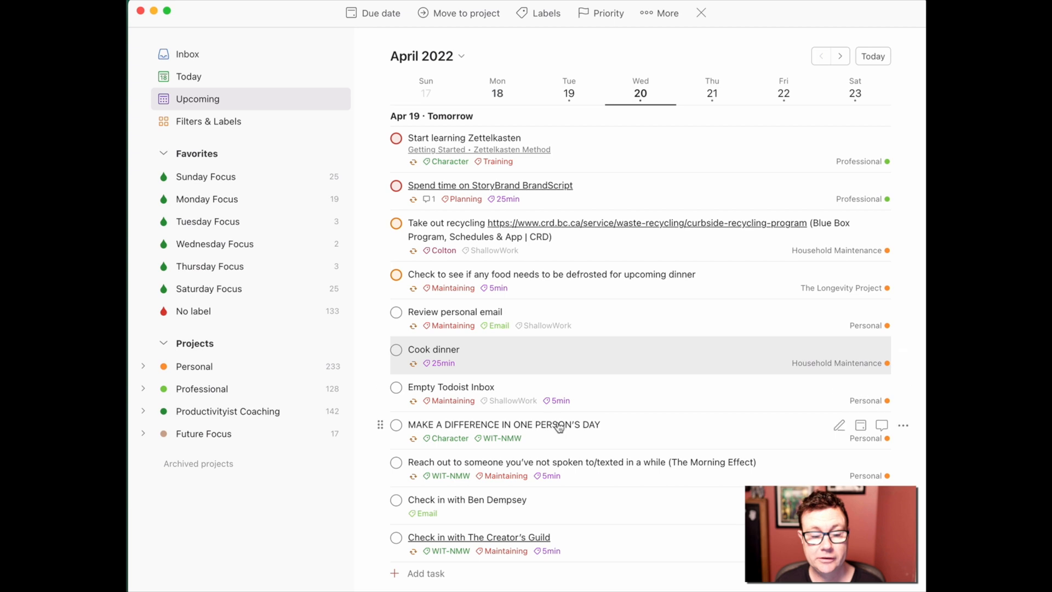
scroll("down", 3)
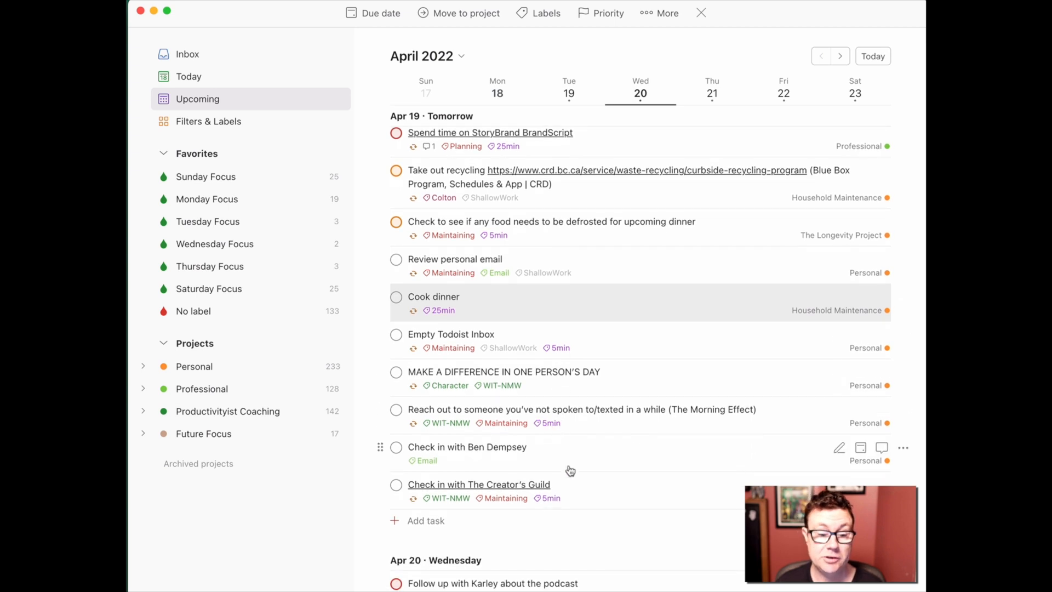
mouse_move(593, 444)
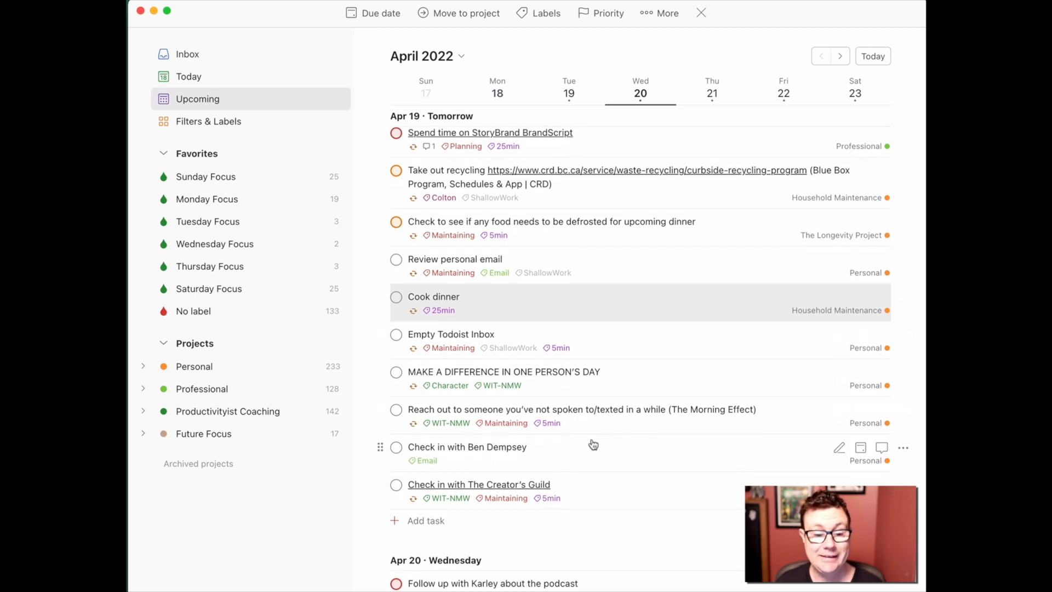
mouse_move(623, 248)
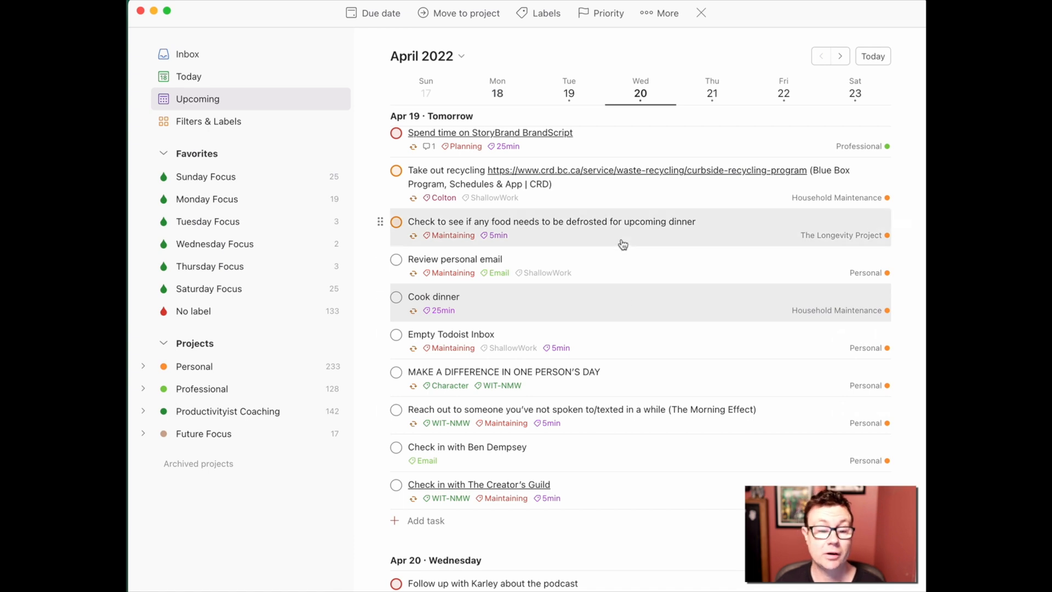
mouse_move(620, 231)
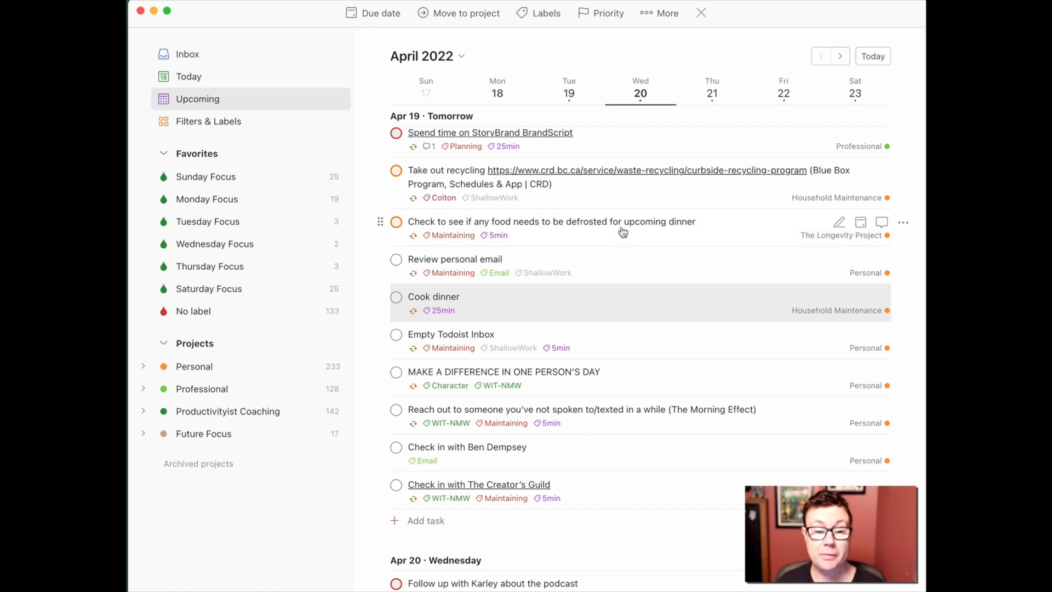
mouse_move(625, 204)
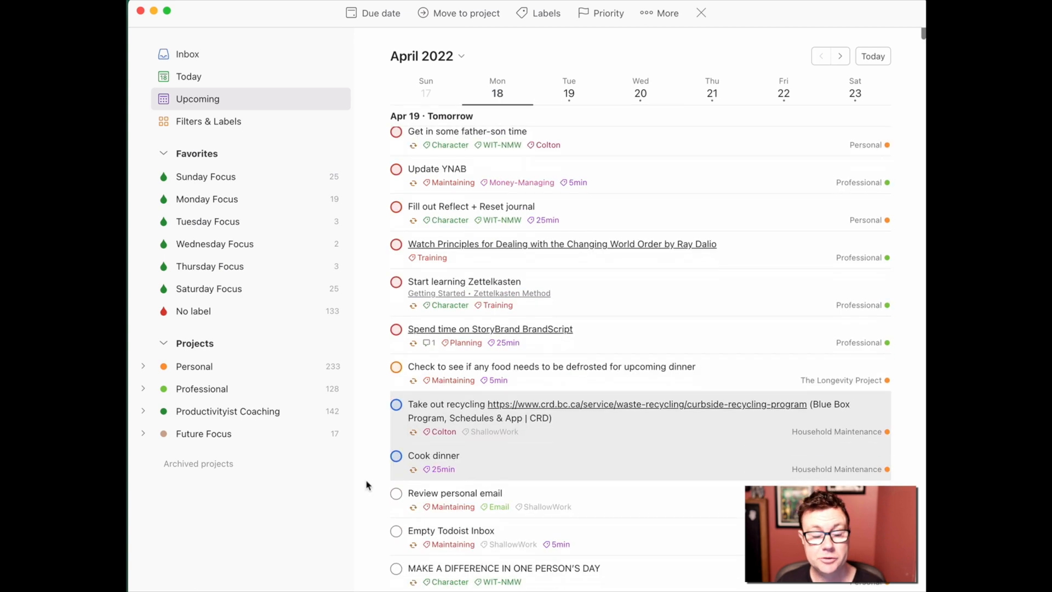
Scroll over tomorrow's tasks now cleared back to default Priority 4.
scroll("down", 3)
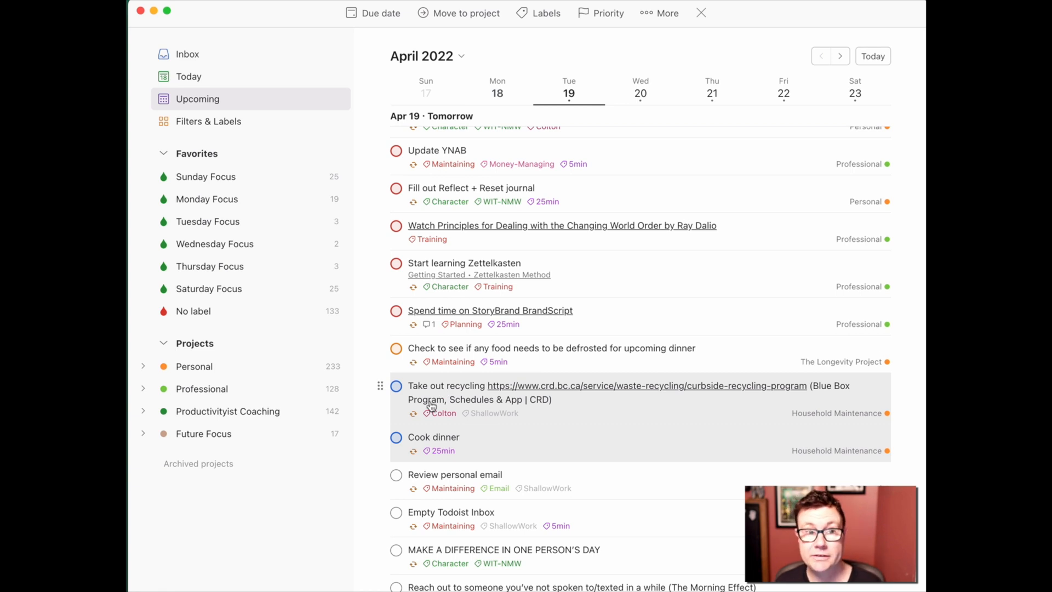
scroll("up", 3)
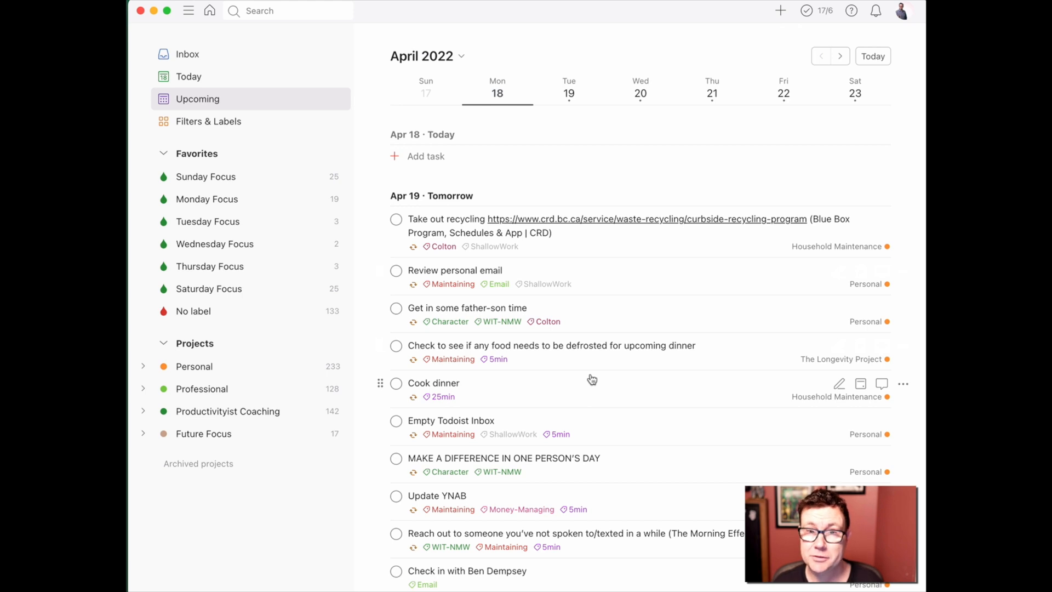
mouse_move(564, 340)
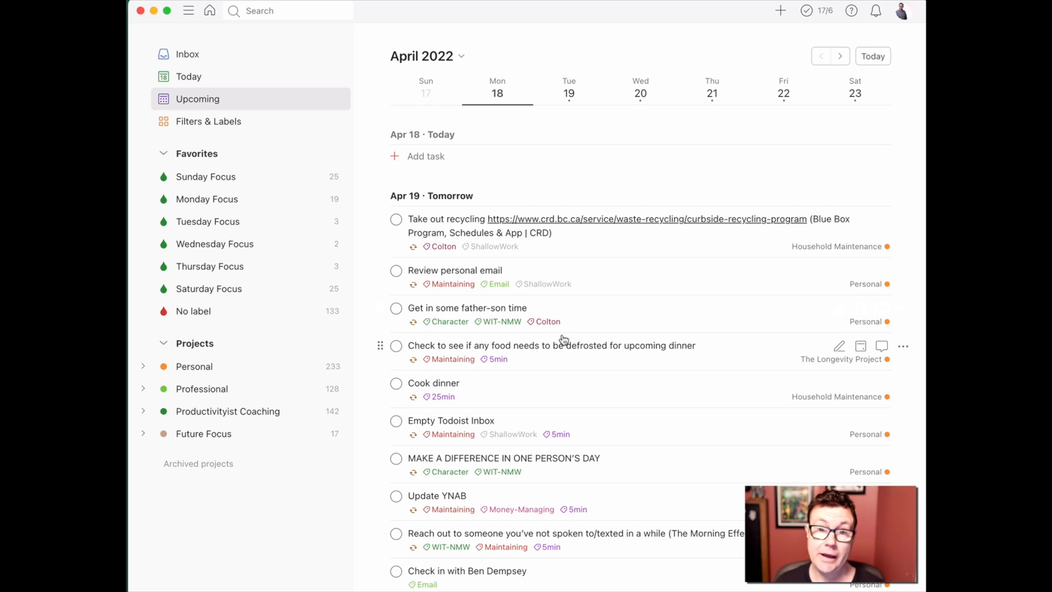
mouse_move(603, 370)
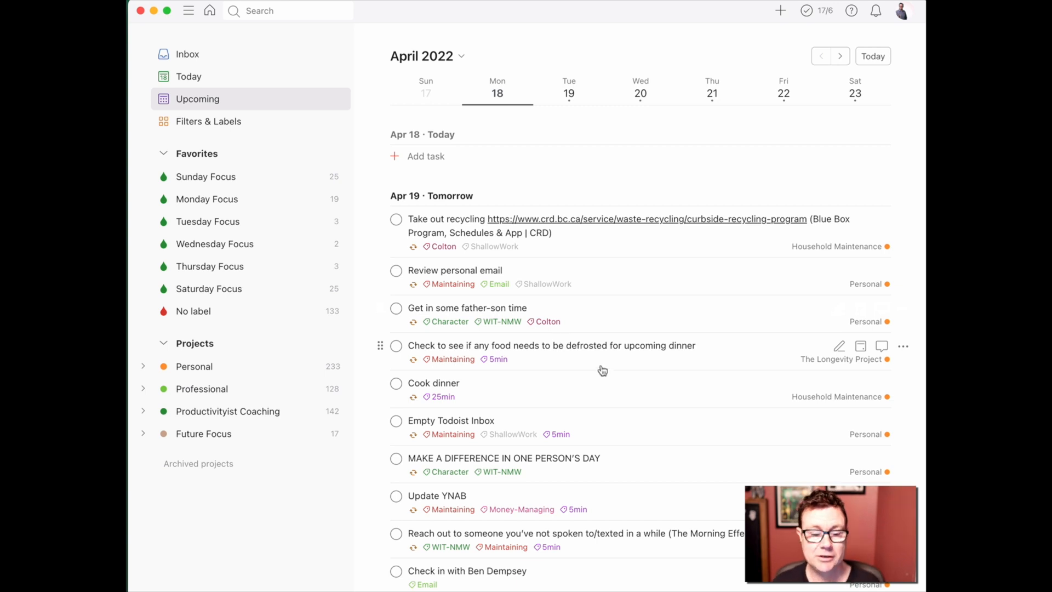
Close the recycling task's details after the three tasks get red Priority 1.
scroll("down", 3)
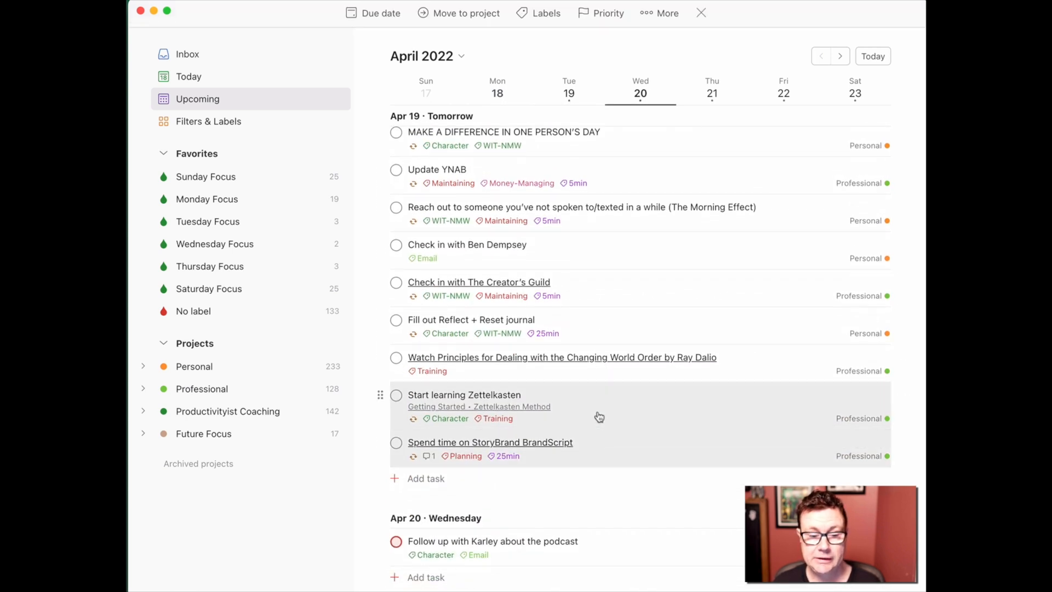
mouse_move(610, 328)
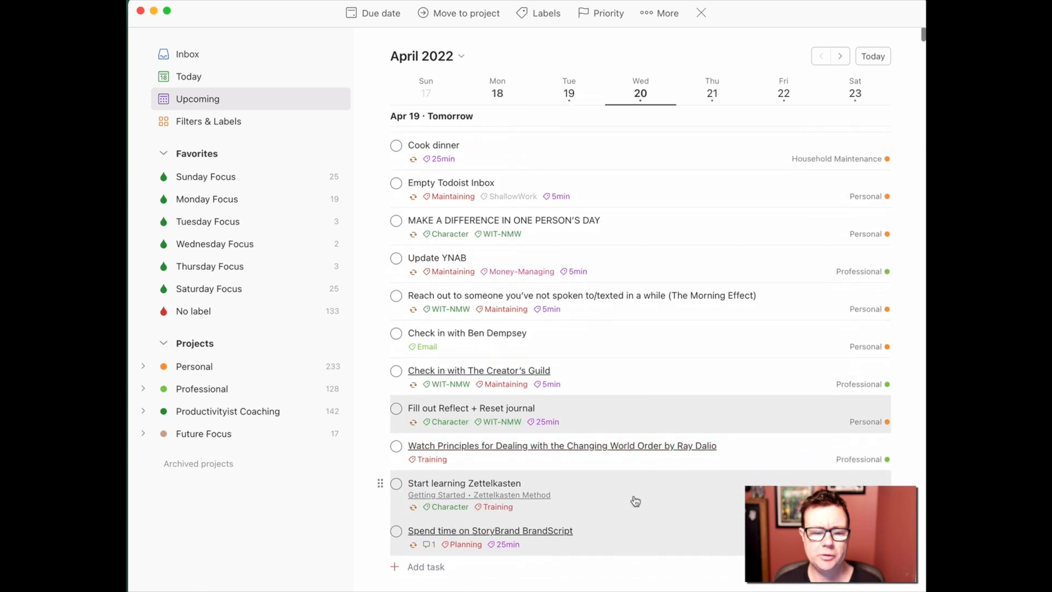
mouse_move(597, 13)
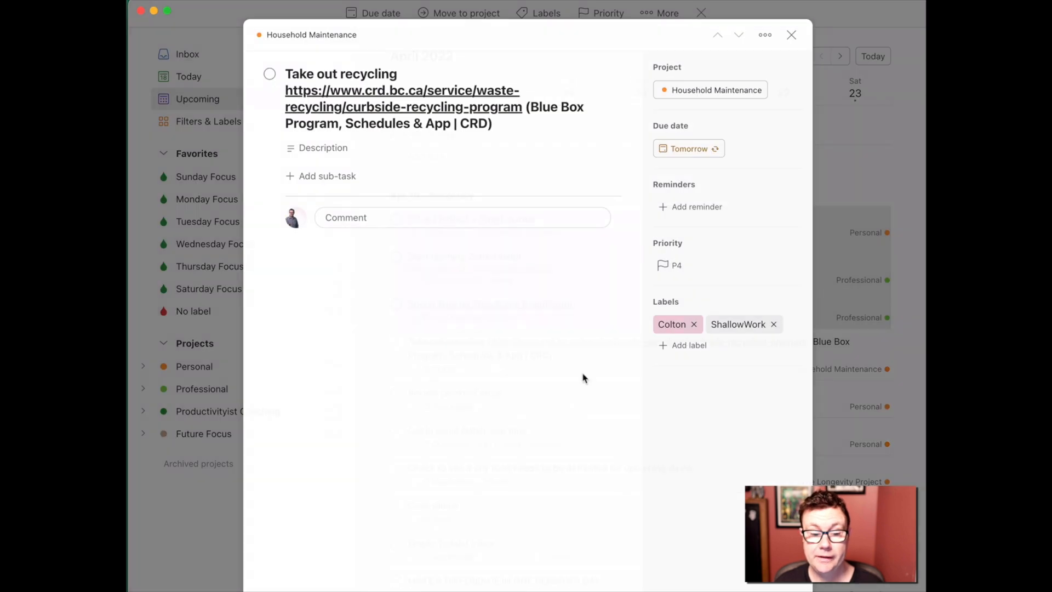
left_click(790, 34)
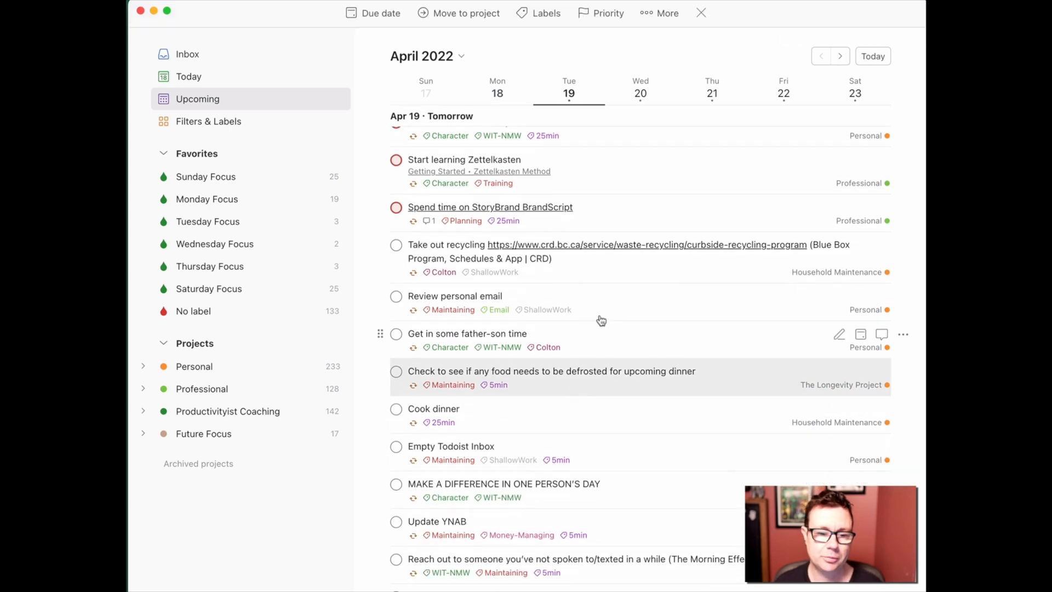
Add the recycling task to the batch with food-defrost, Inbox and YNAB for Priority 3.
scroll("down", 3)
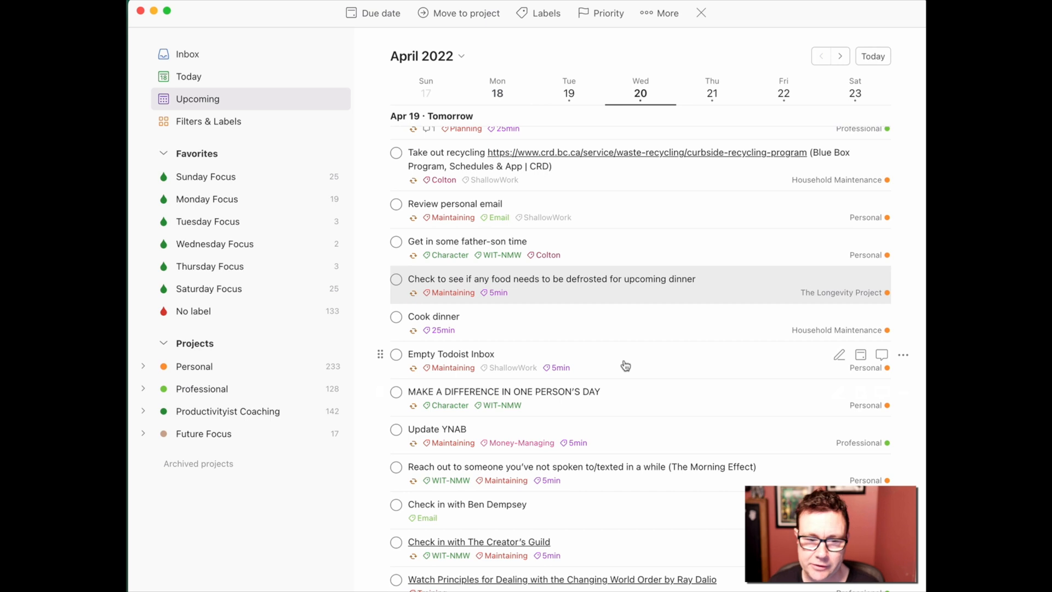
mouse_move(631, 438)
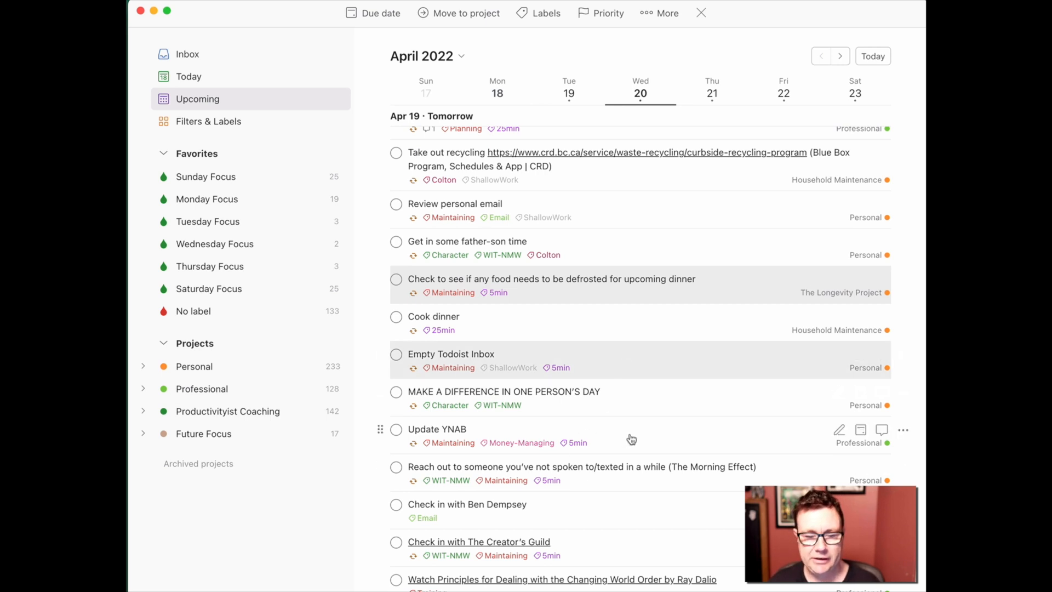
mouse_move(612, 487)
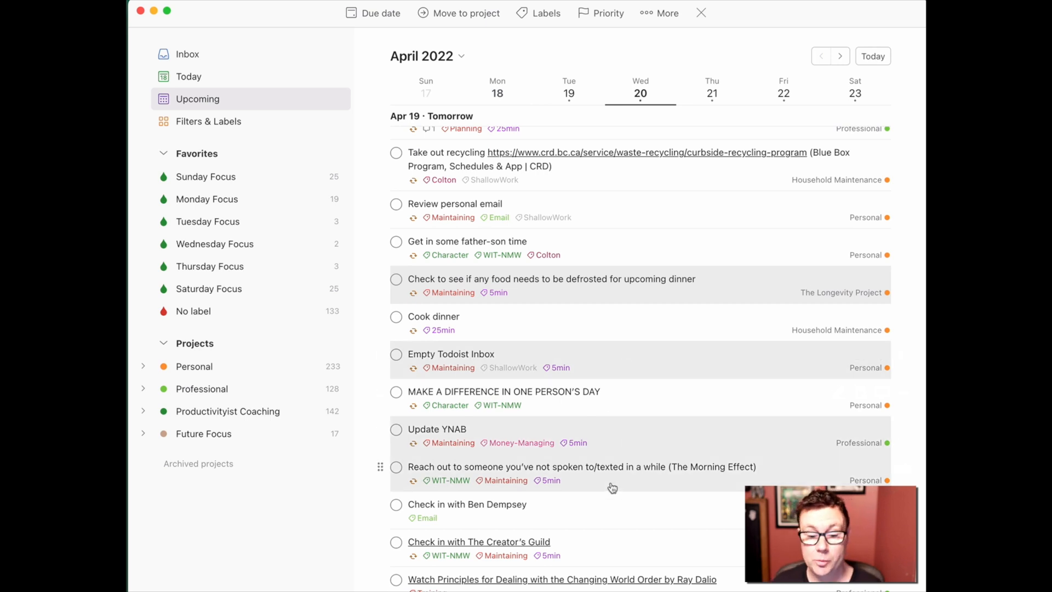
scroll("down", 3)
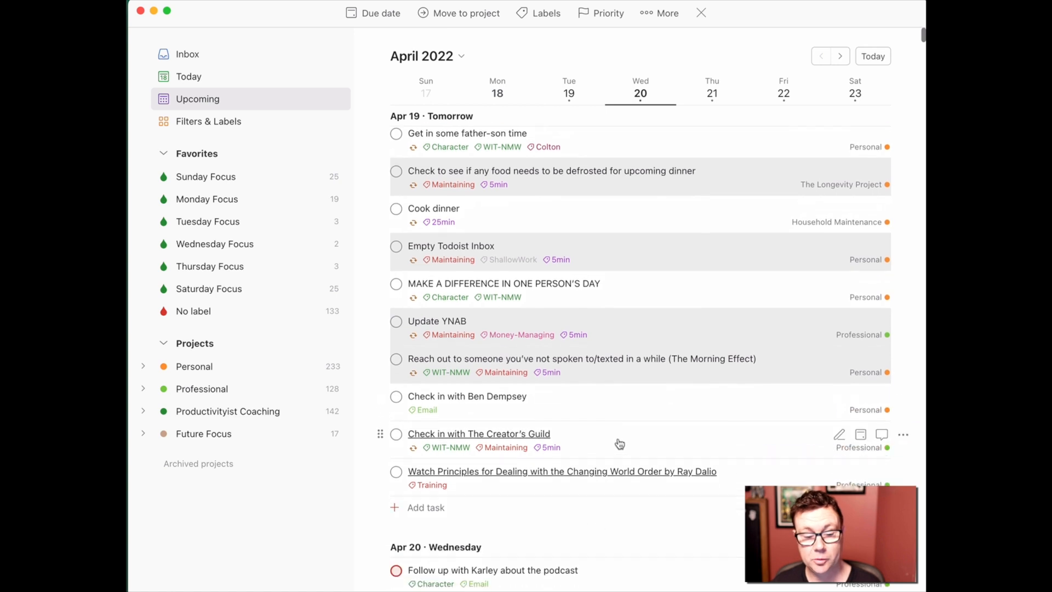
mouse_move(624, 415)
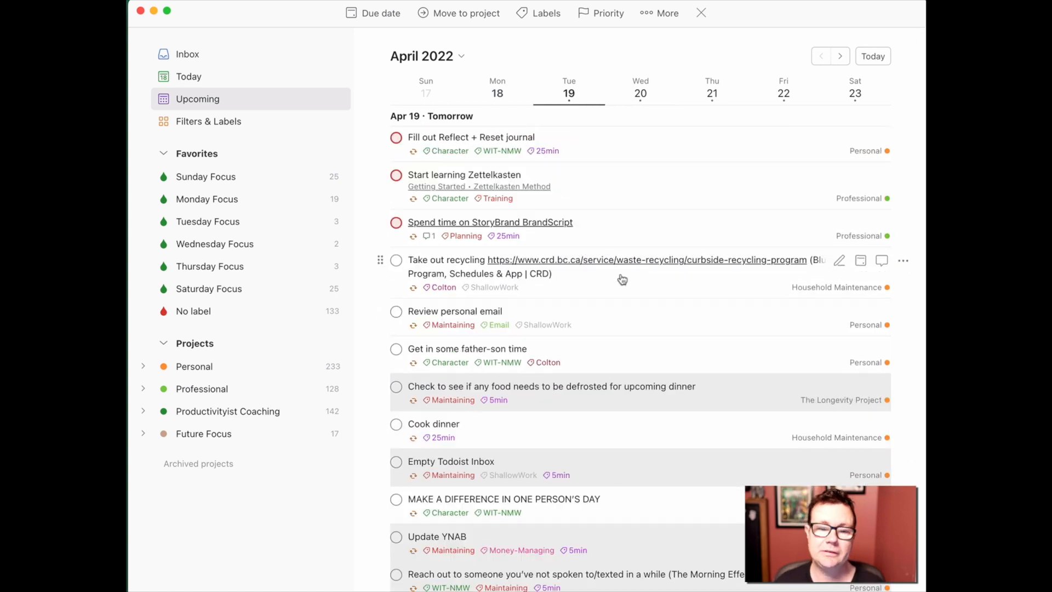
left_click(607, 13)
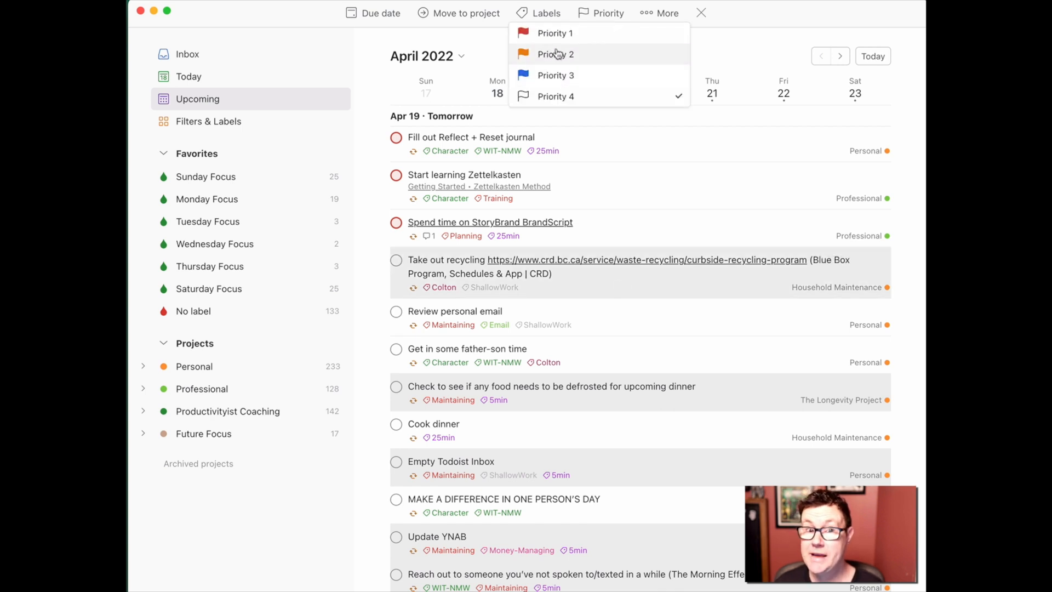
mouse_move(555, 75)
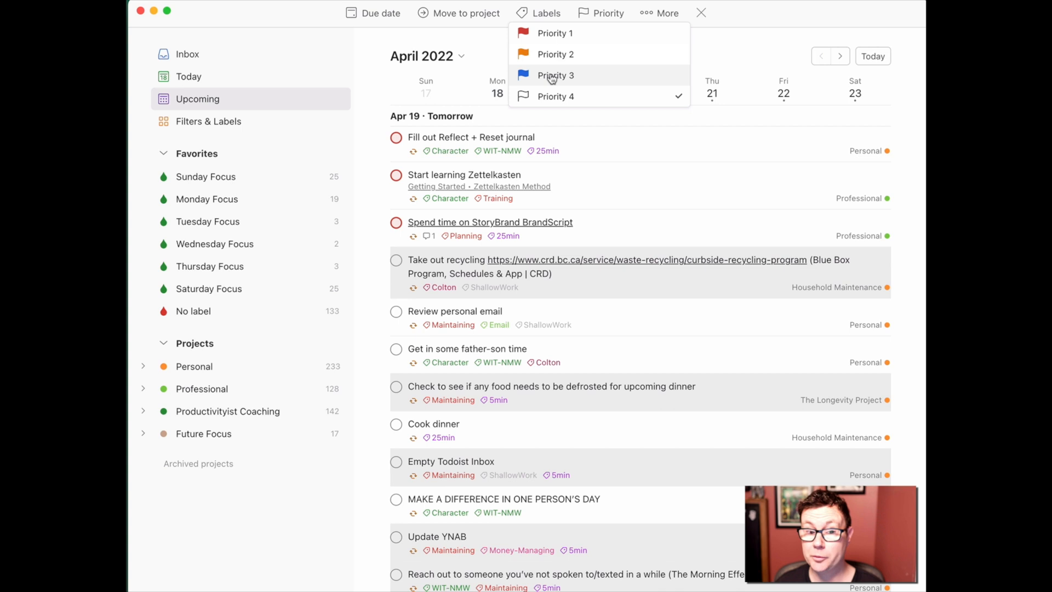
mouse_move(550, 77)
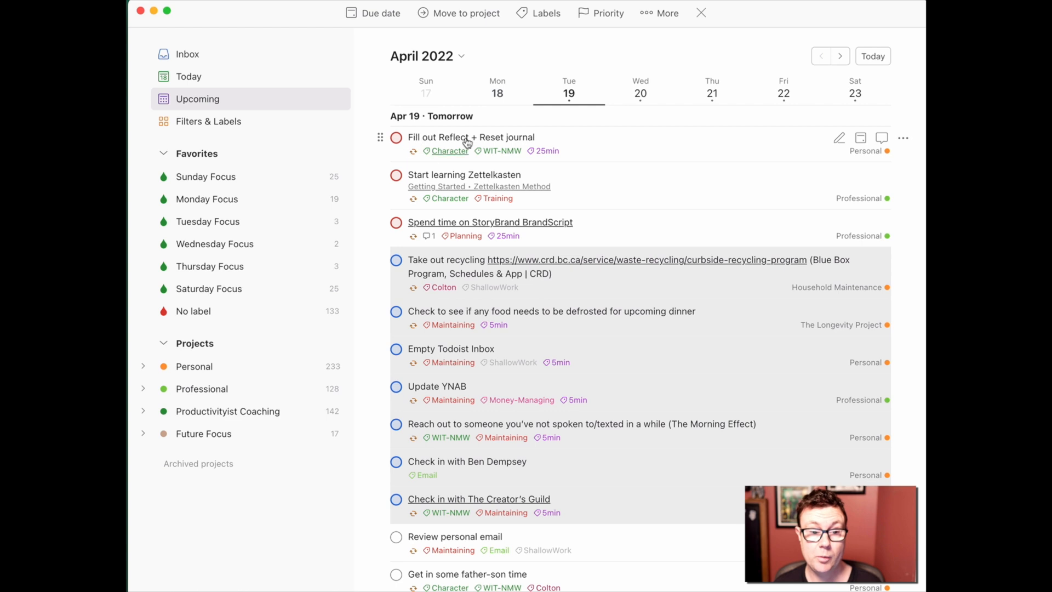
mouse_move(468, 543)
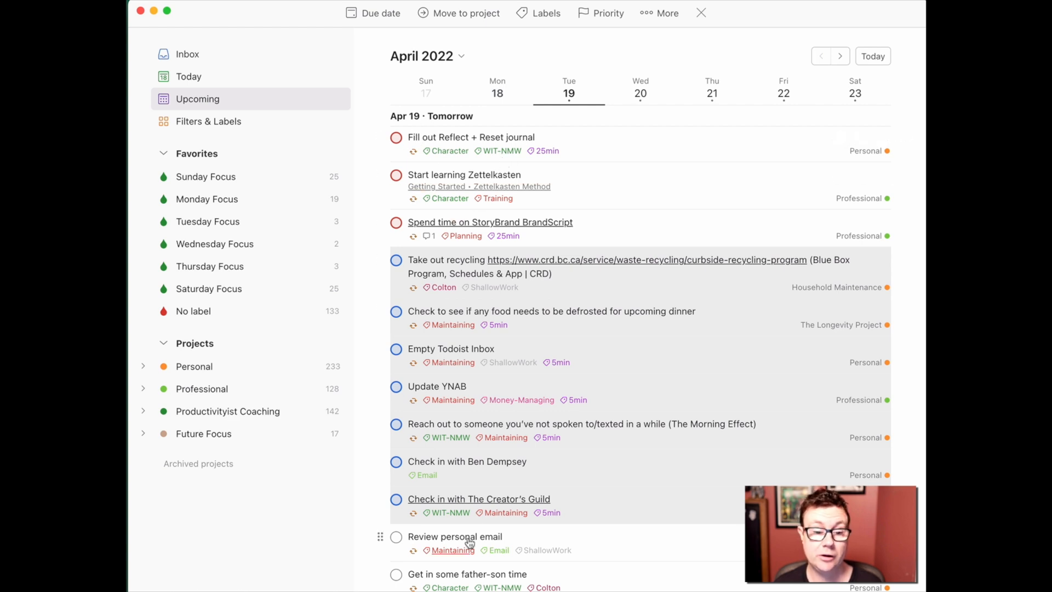
mouse_move(623, 353)
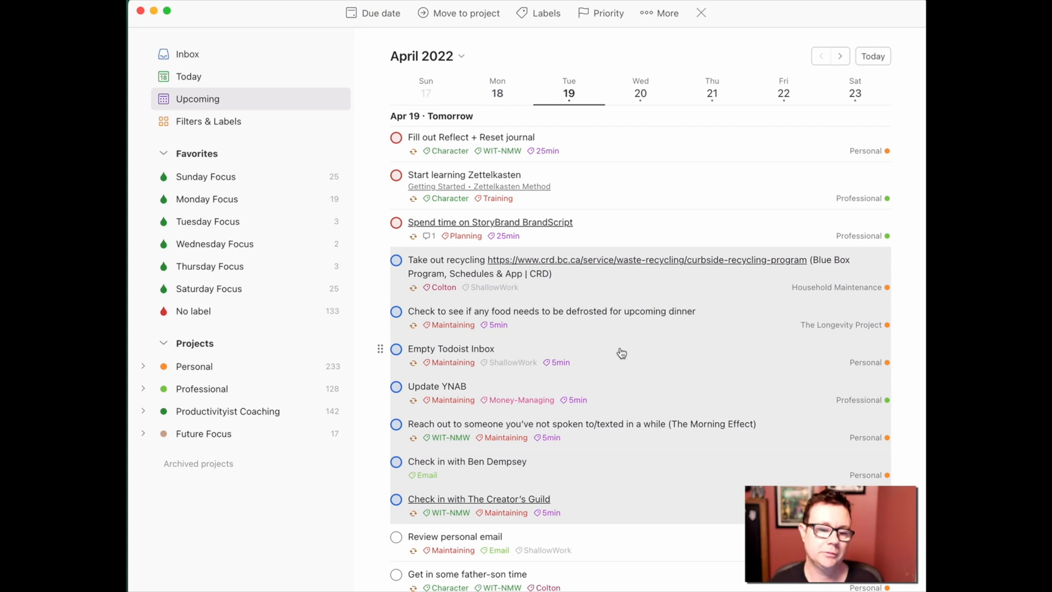
scroll("down", 3)
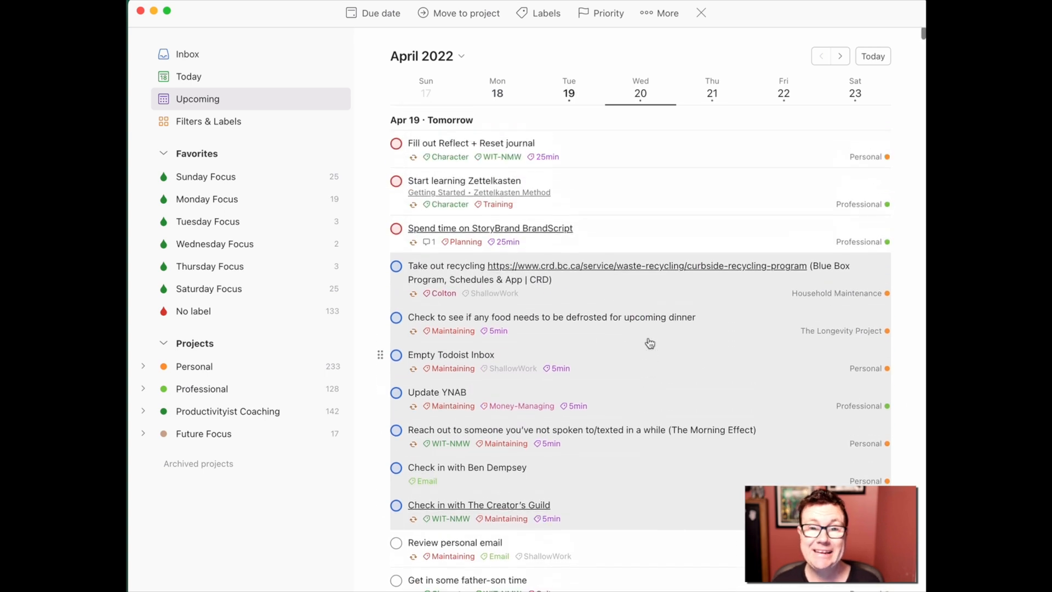
left_click(569, 88)
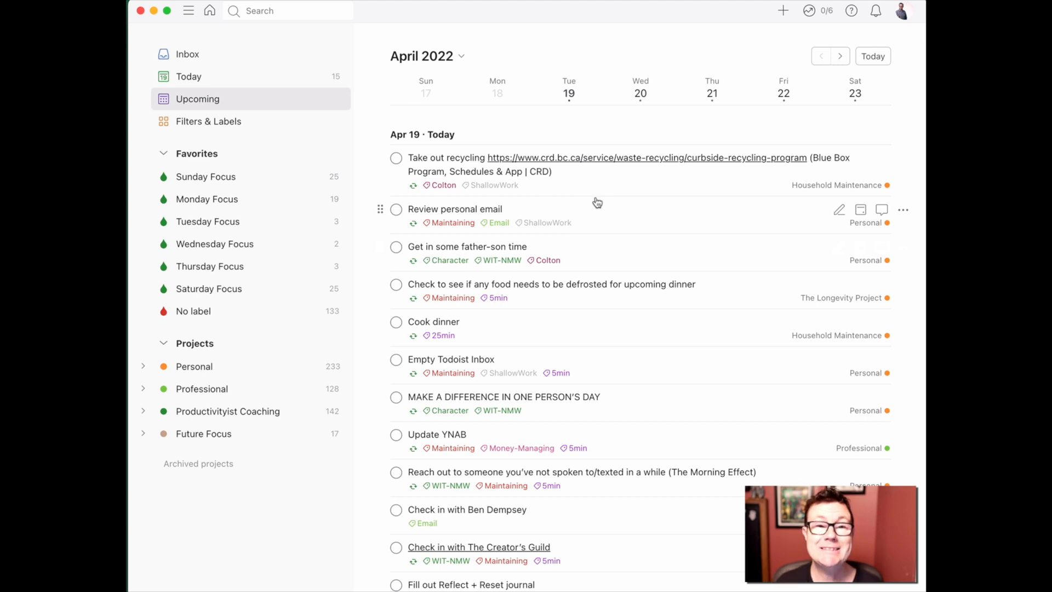
mouse_move(596, 401)
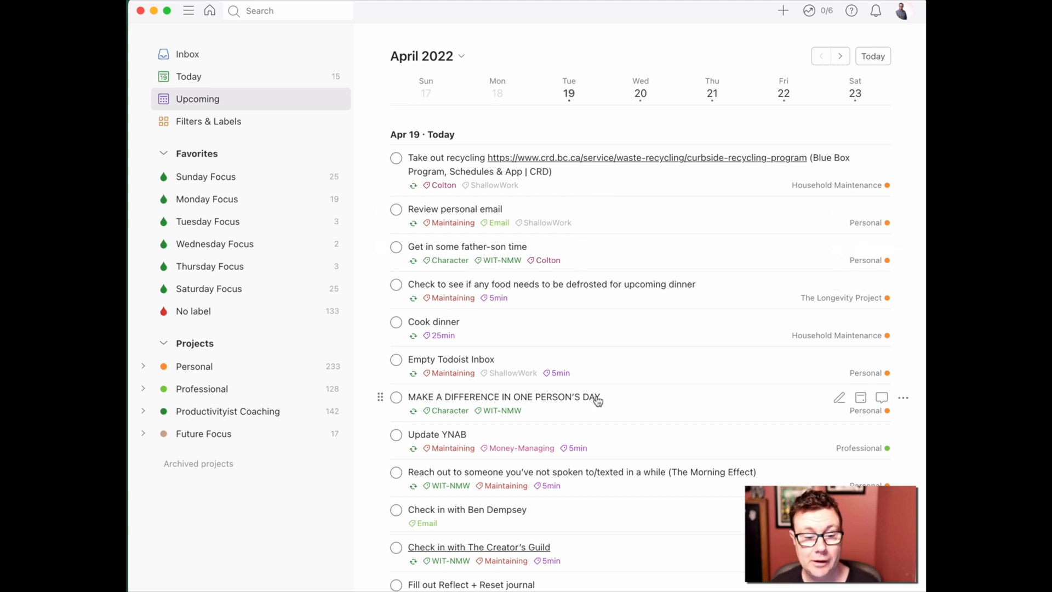
scroll("down", 3)
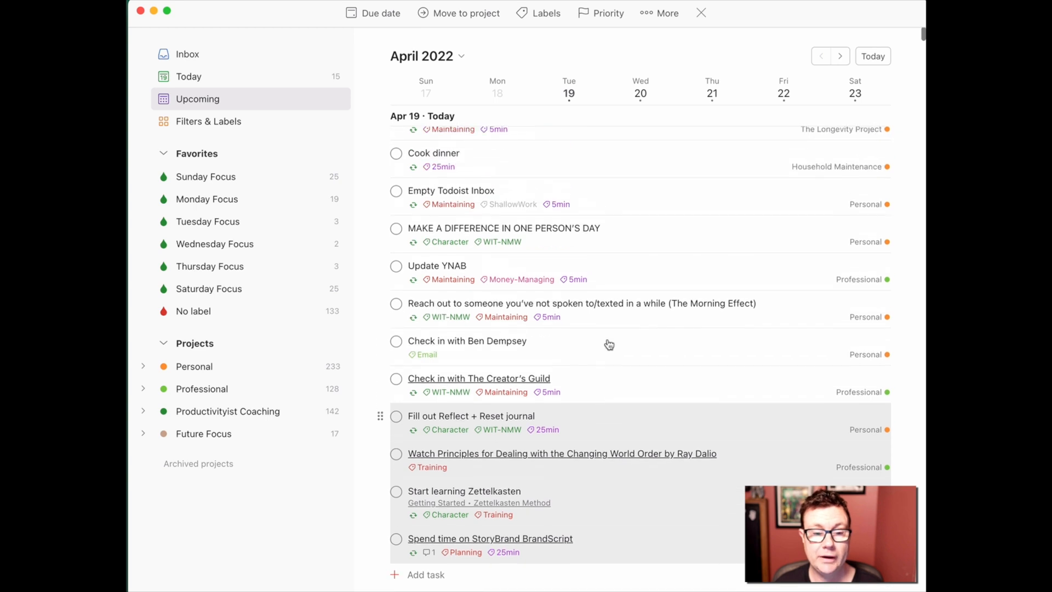
scroll("up", 3)
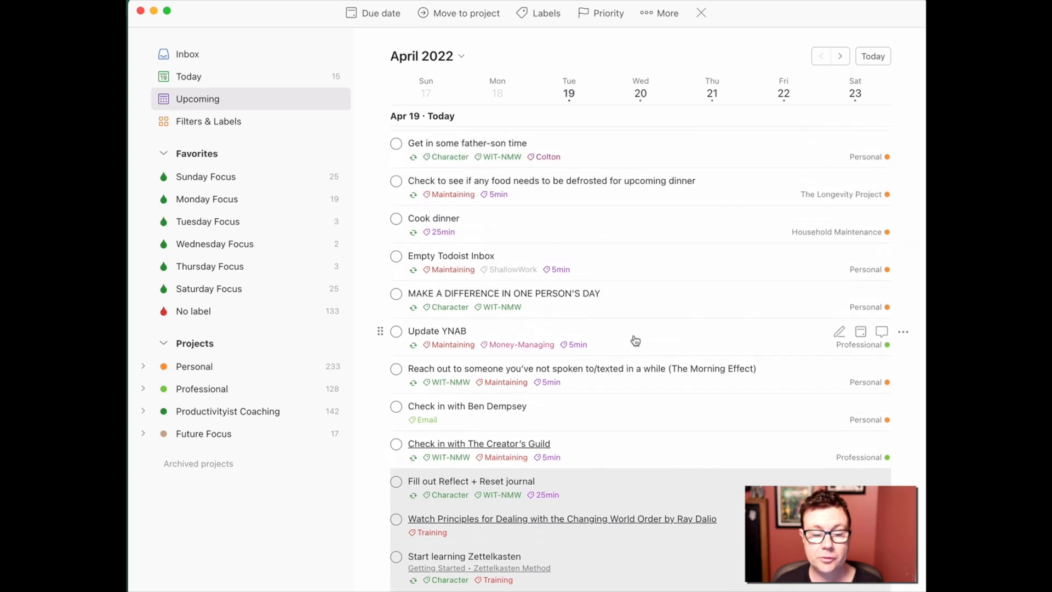
scroll("down", 3)
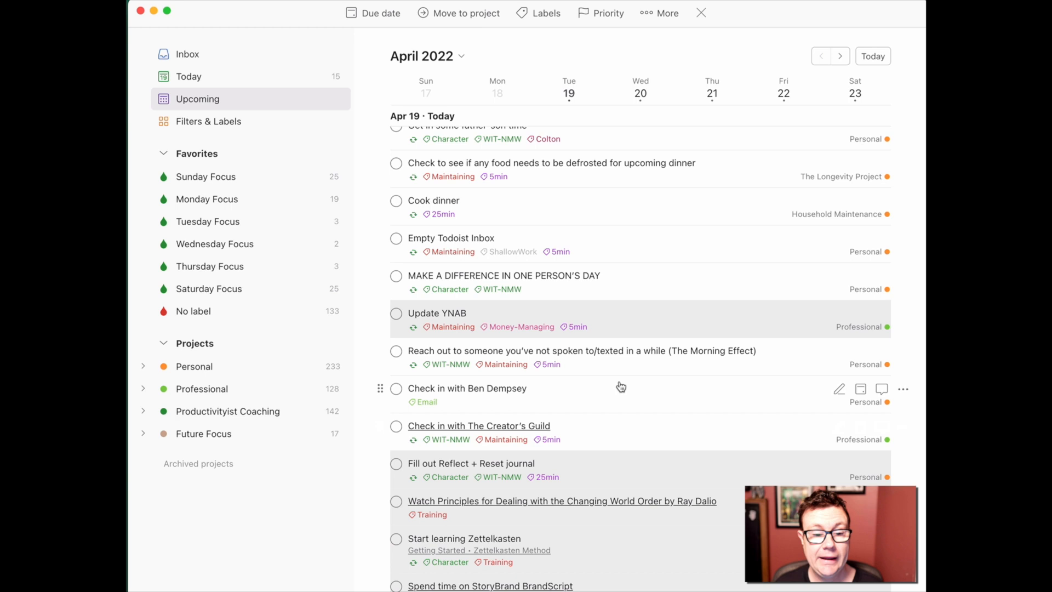
mouse_move(618, 402)
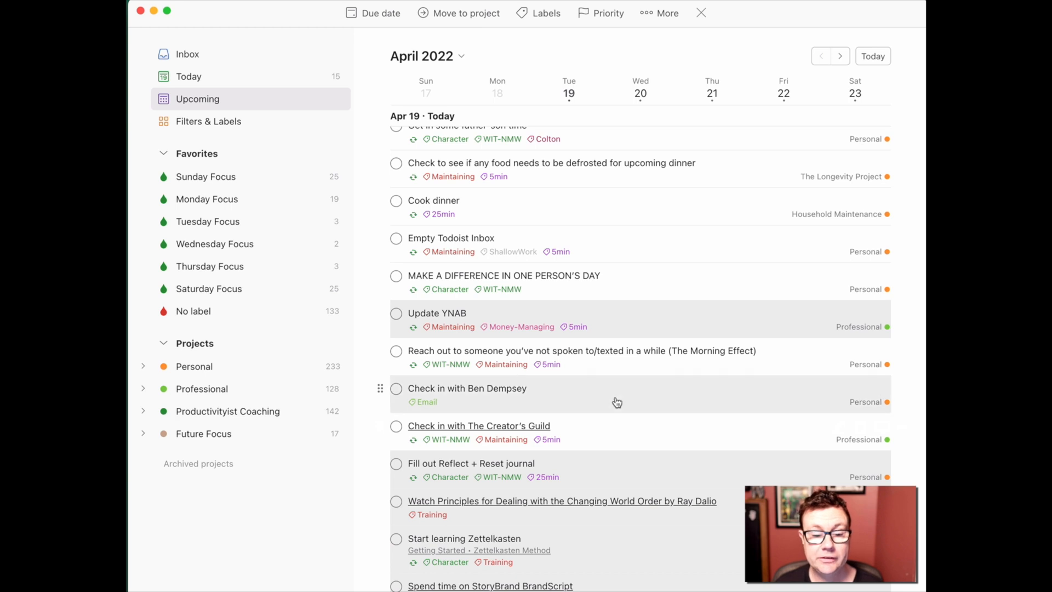
left_click(608, 13)
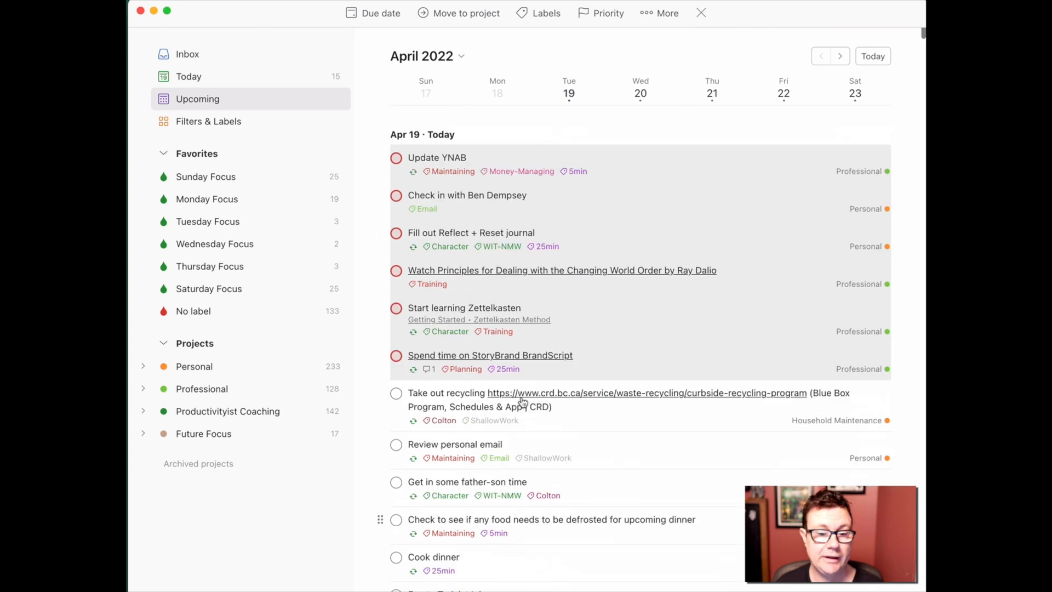
mouse_move(567, 430)
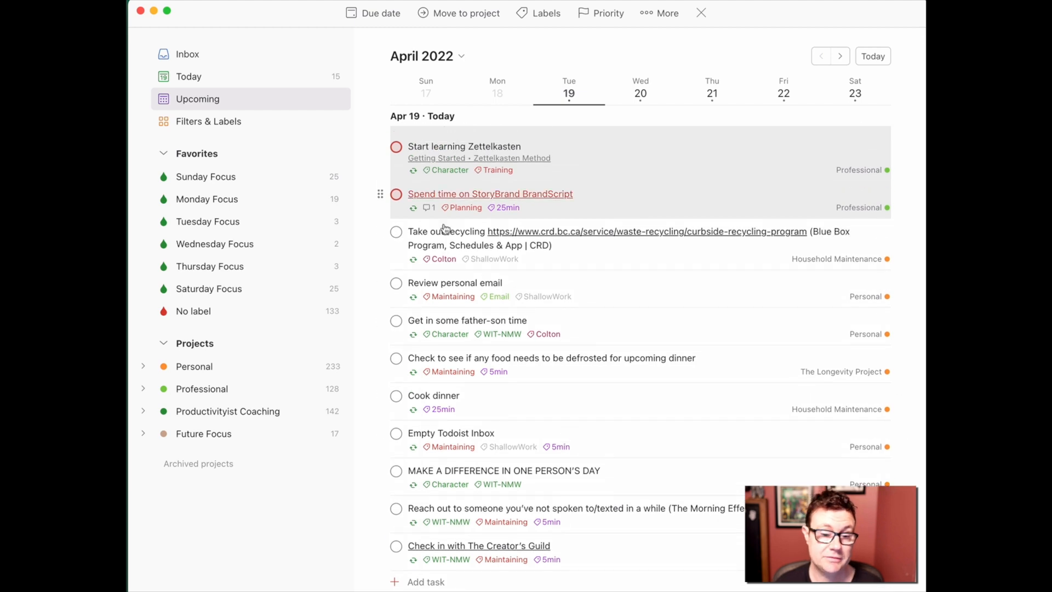
mouse_move(681, 261)
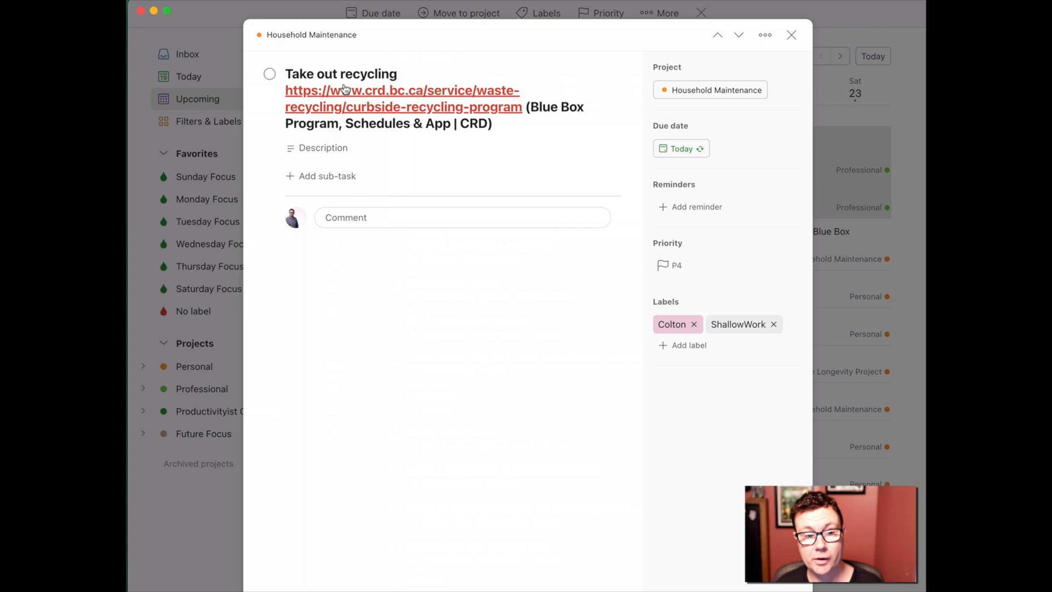
Select recycling, food-defrost and Cook dinner and bring up their Priority choices for P3.
left_click(790, 34)
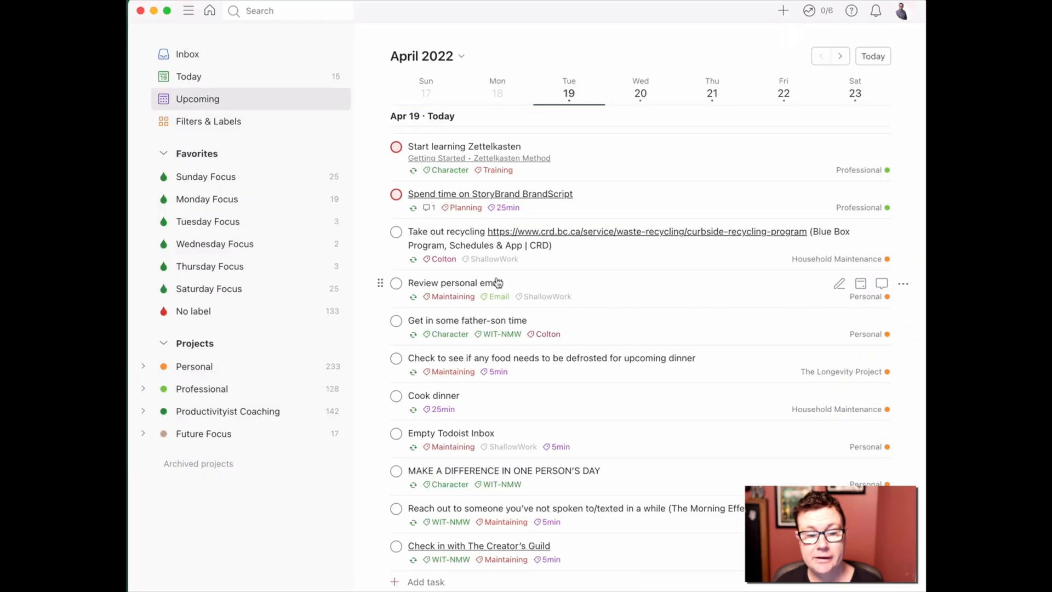
mouse_move(523, 343)
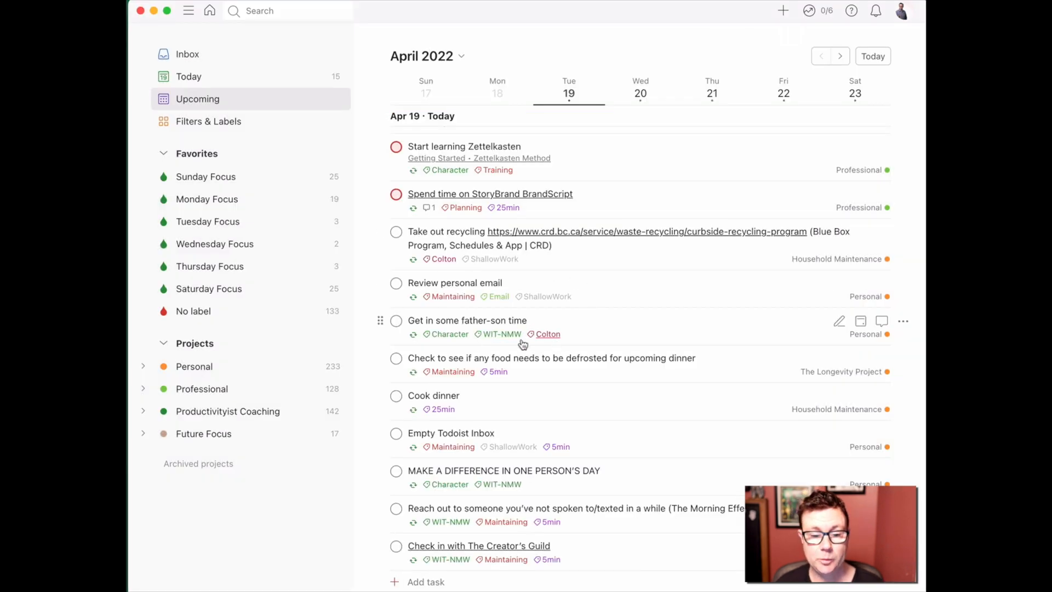
mouse_move(602, 283)
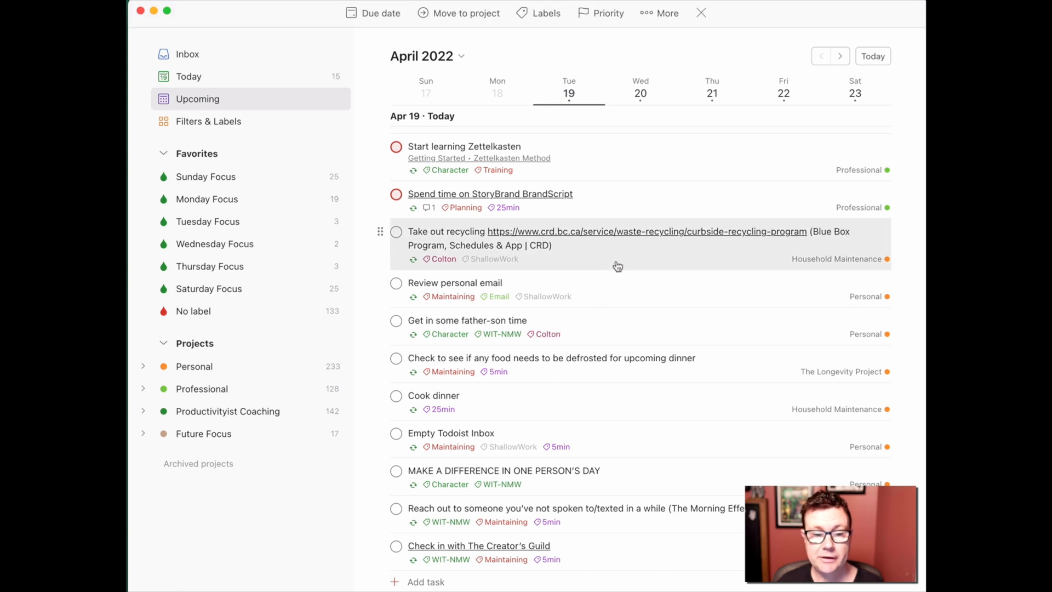
mouse_move(570, 406)
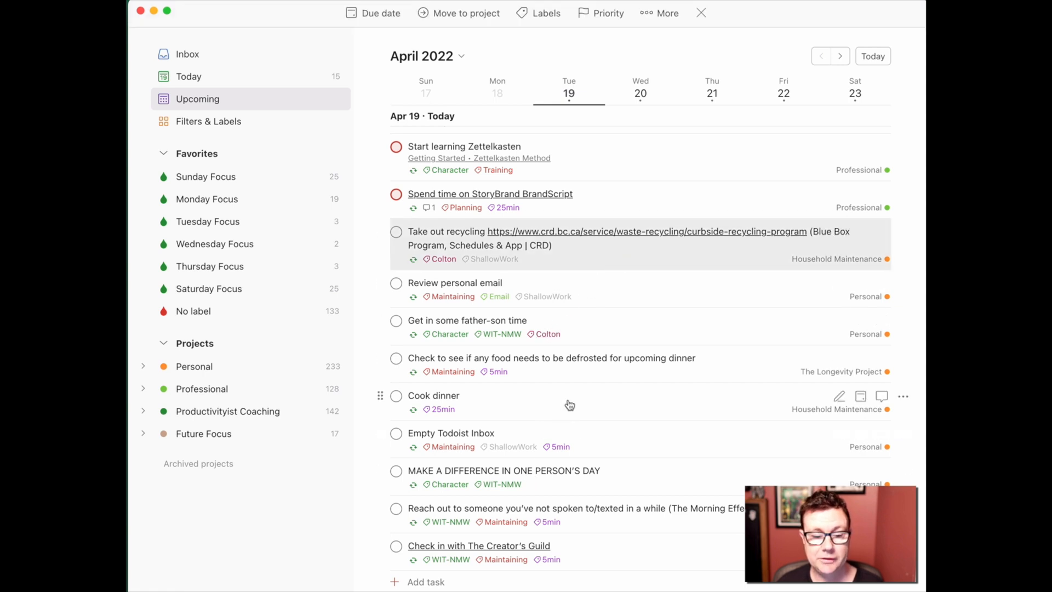
mouse_move(628, 380)
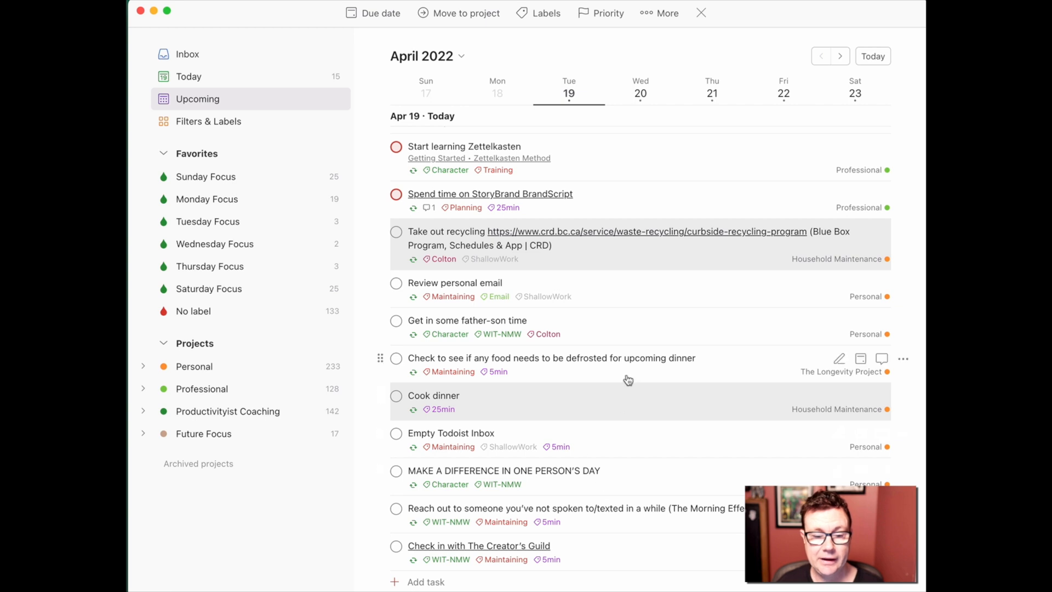
left_click(545, 13)
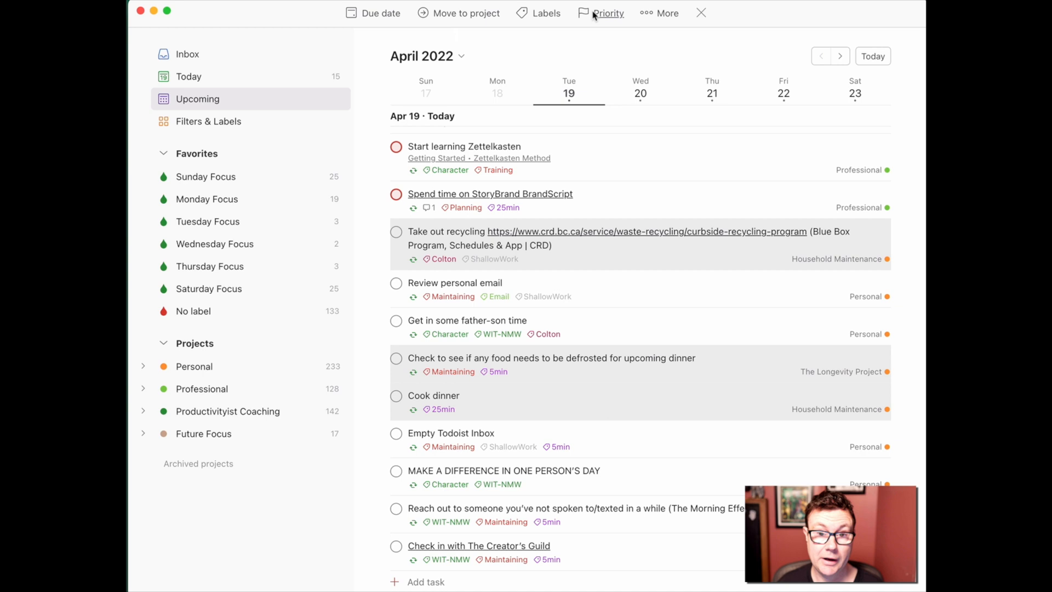
left_click(608, 13)
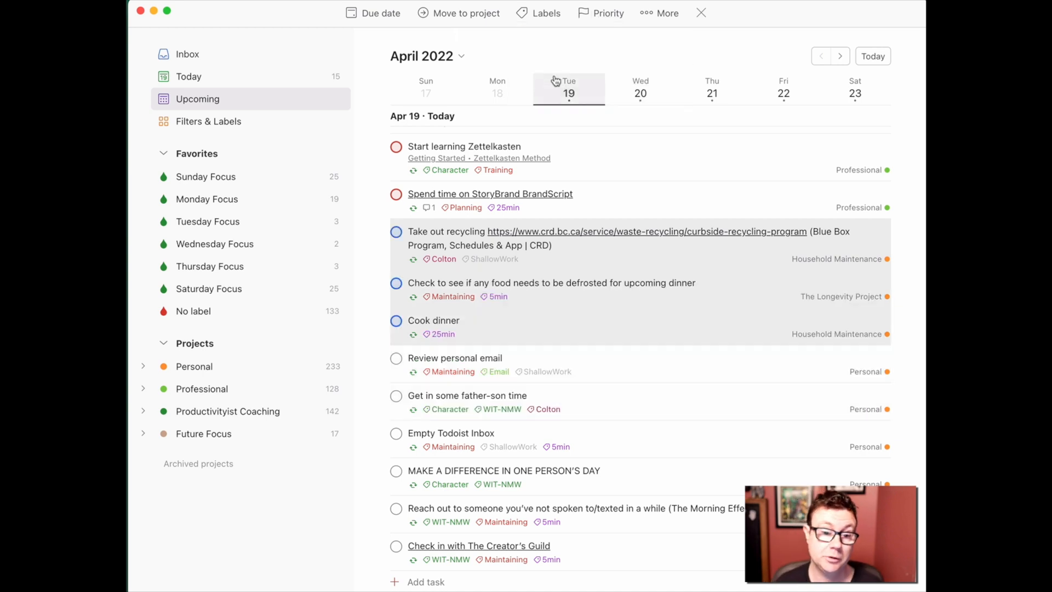
mouse_move(609, 13)
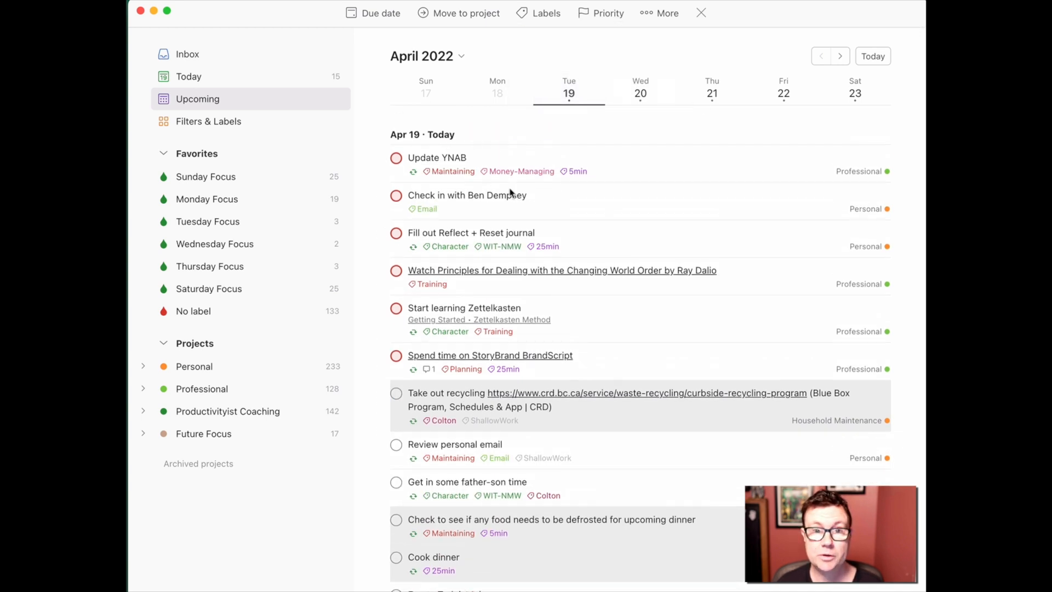
mouse_move(510, 295)
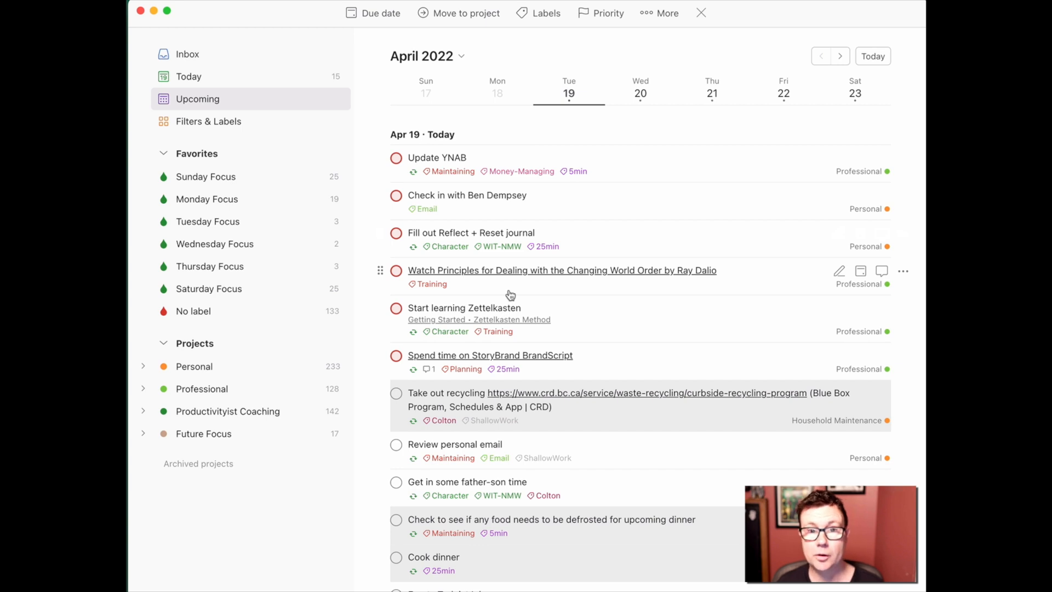